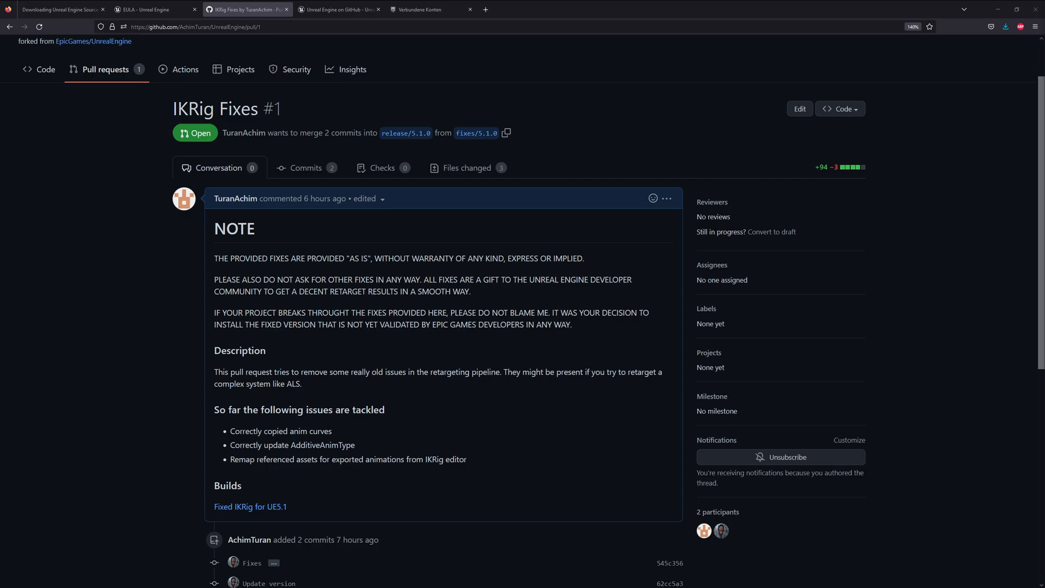
mouse_move(831, 358)
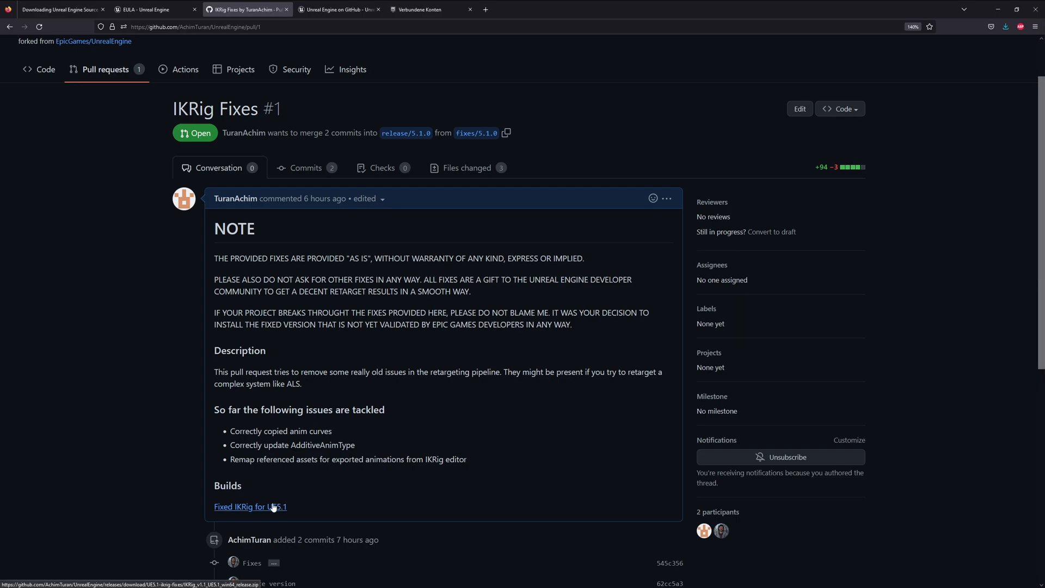
Step: Download the Fixed IKRig for UE5.1 build into Engine\Plugins\Animation
click(250, 506)
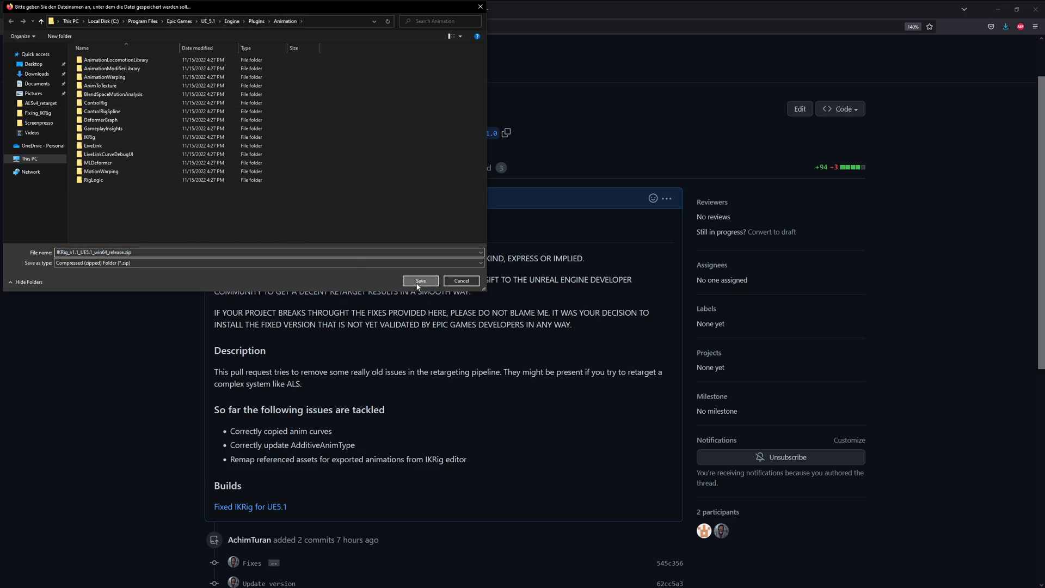
Step: Save the fixed IKRig zip into the Animation plugins folder and extract it to its own folder
click(420, 280)
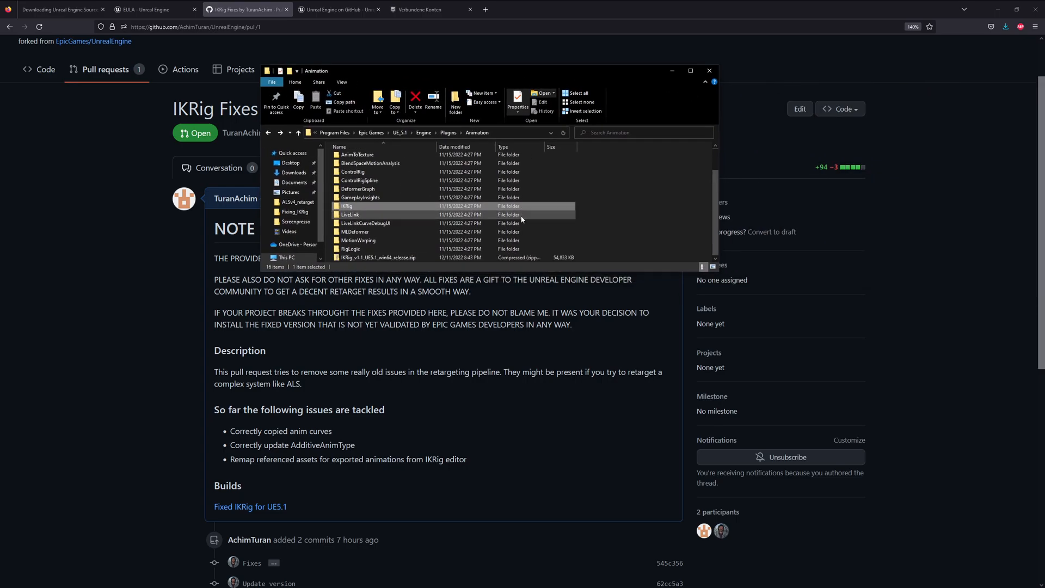
click(690, 71)
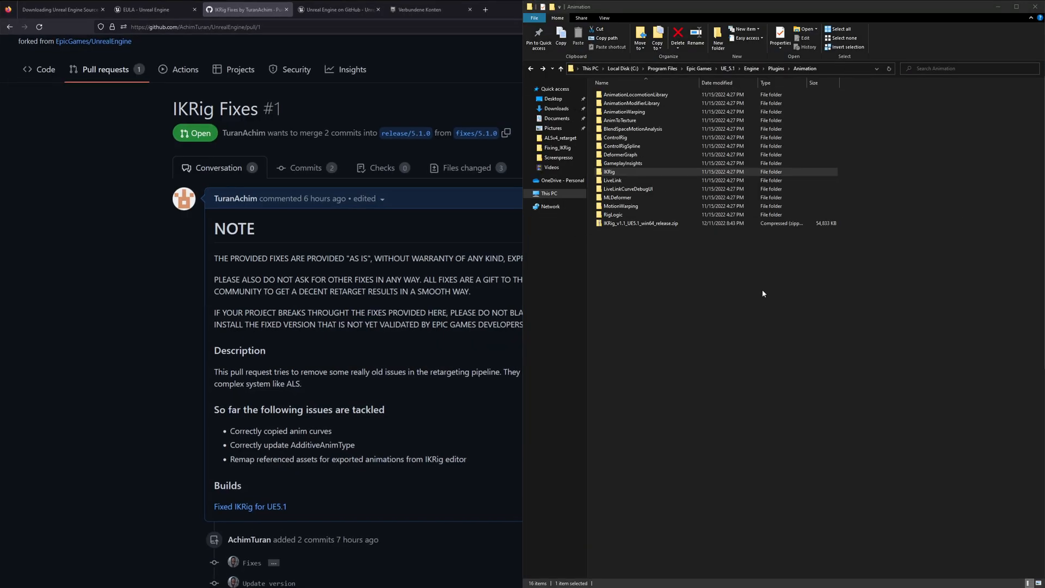
right_click(641, 223)
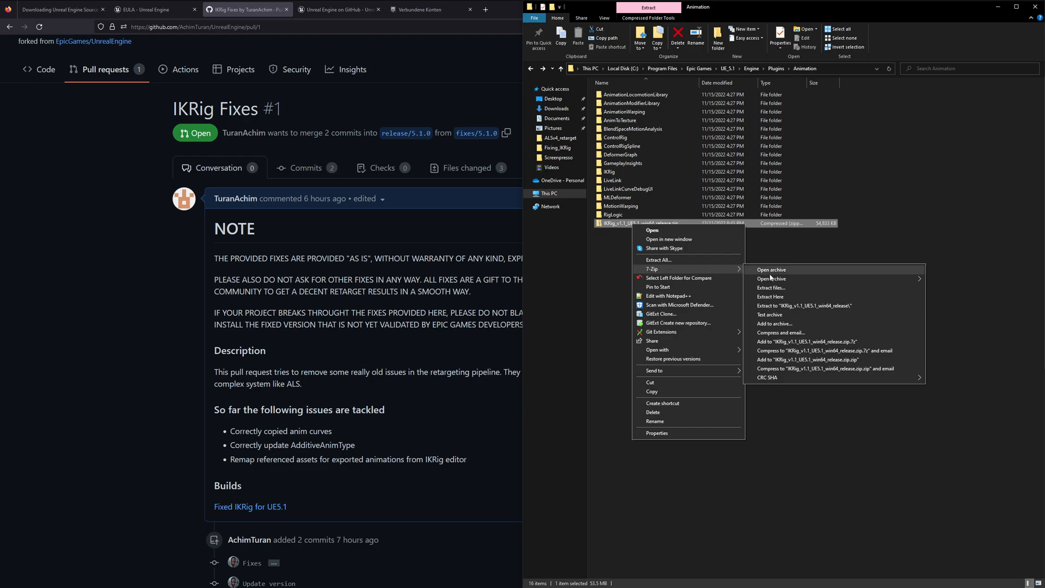
mouse_move(799, 291)
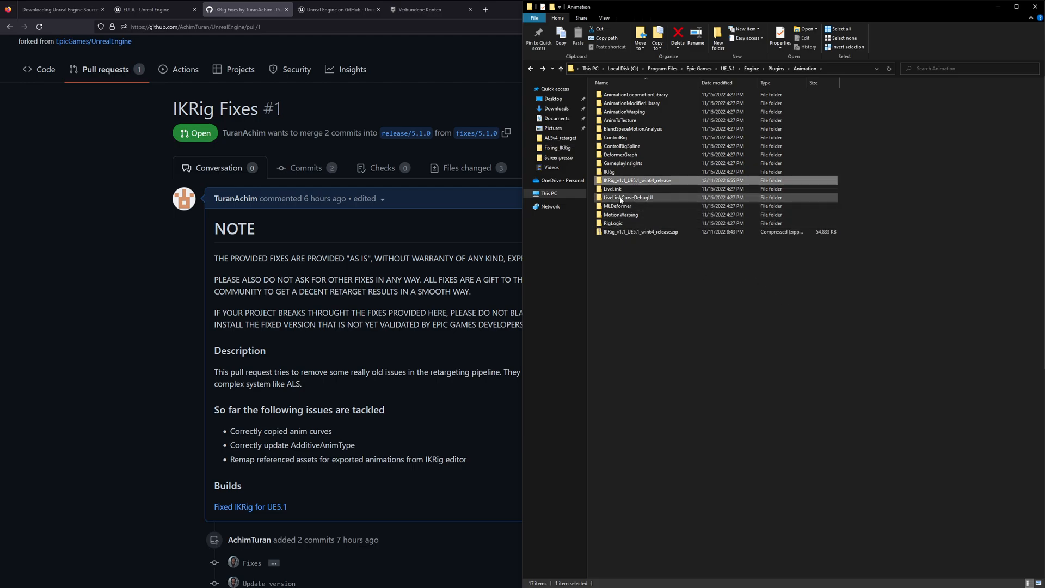
Step: Back up the original IKRig folder as IKRig.zip, then select both IKRig folders
right_click(608, 172)
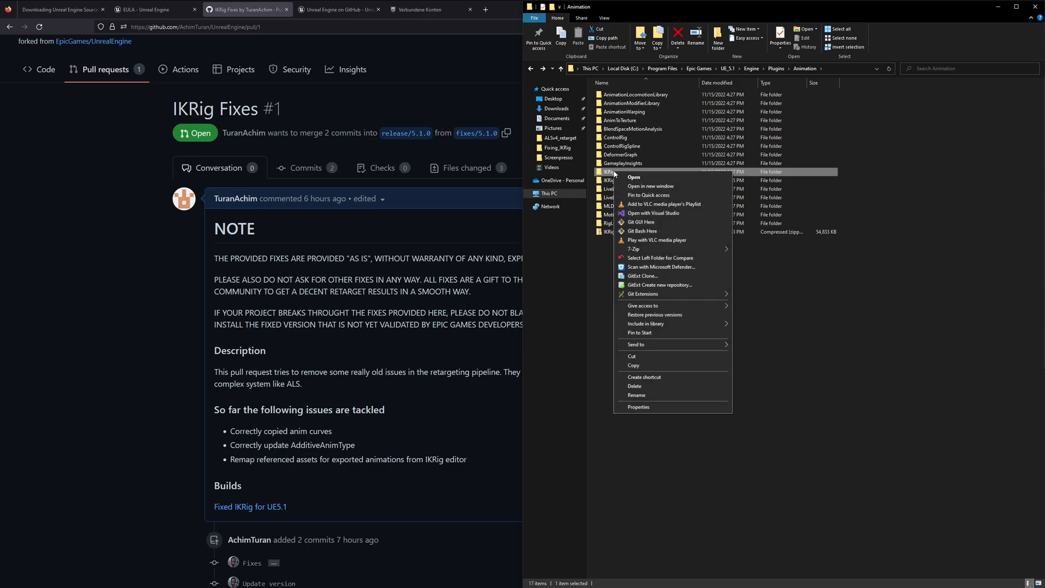
mouse_move(632, 249)
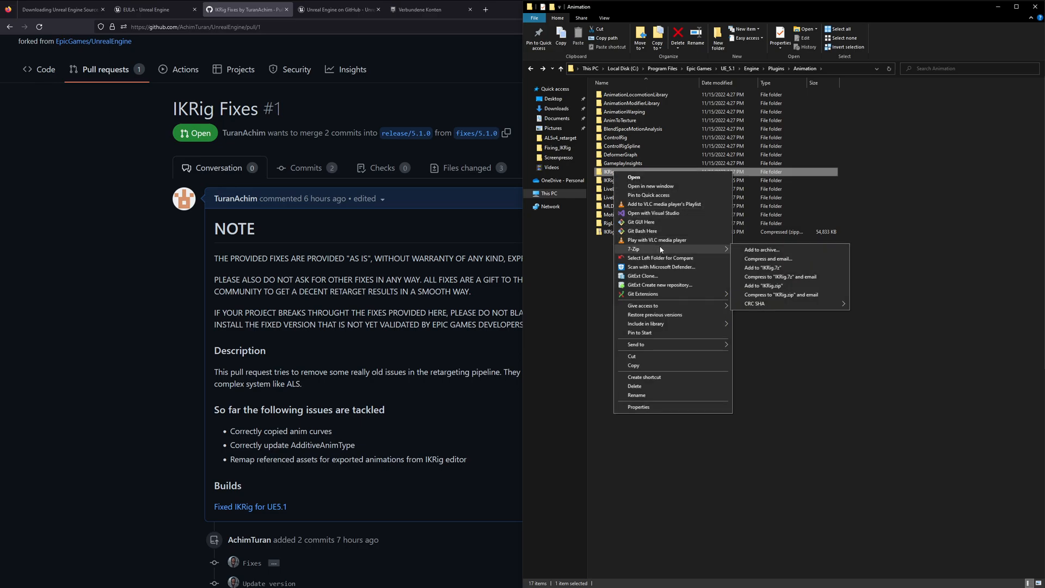
mouse_move(766, 286)
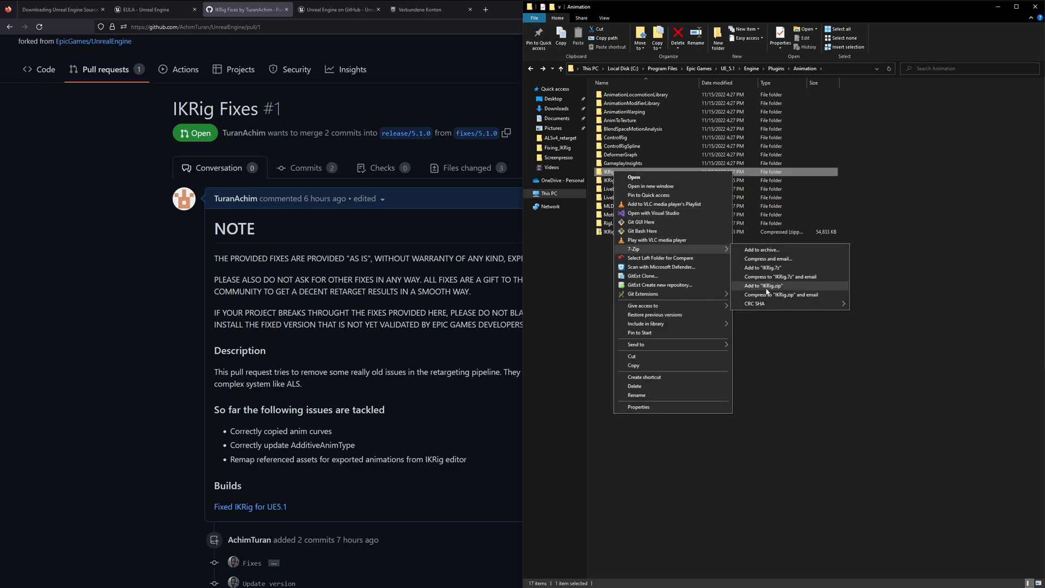
click(762, 285)
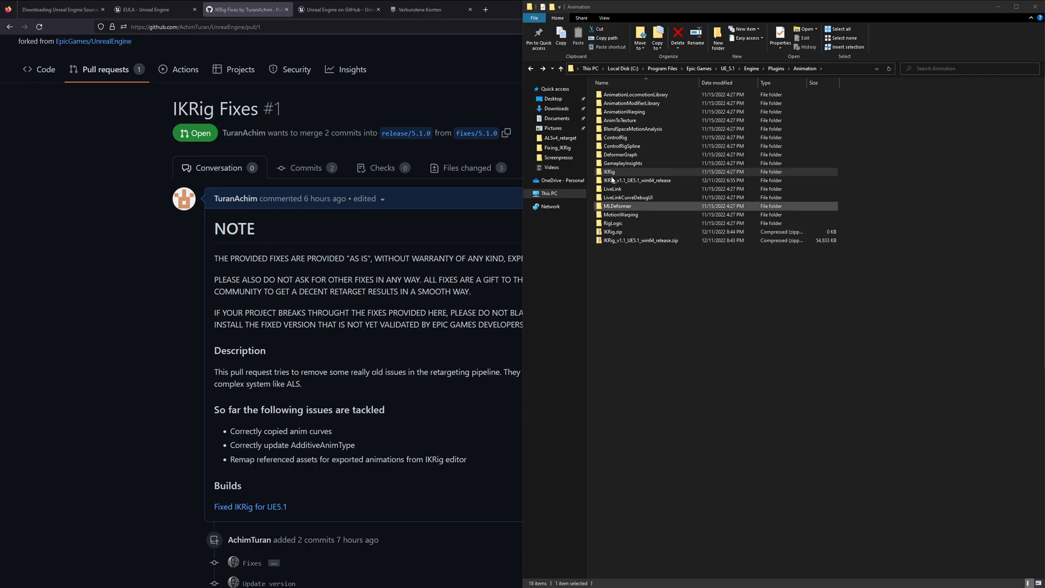
click(637, 180)
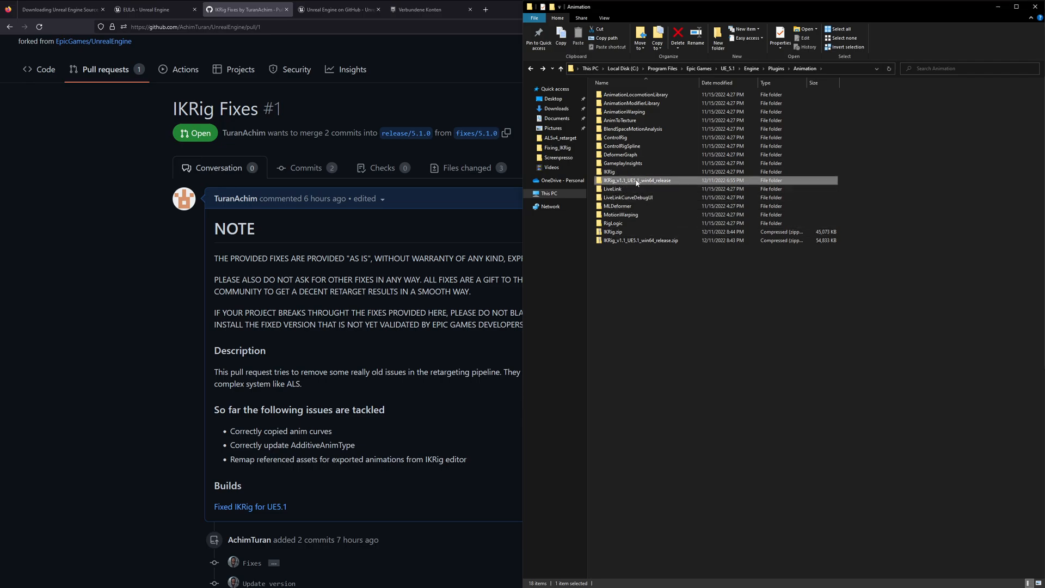
mouse_move(637, 181)
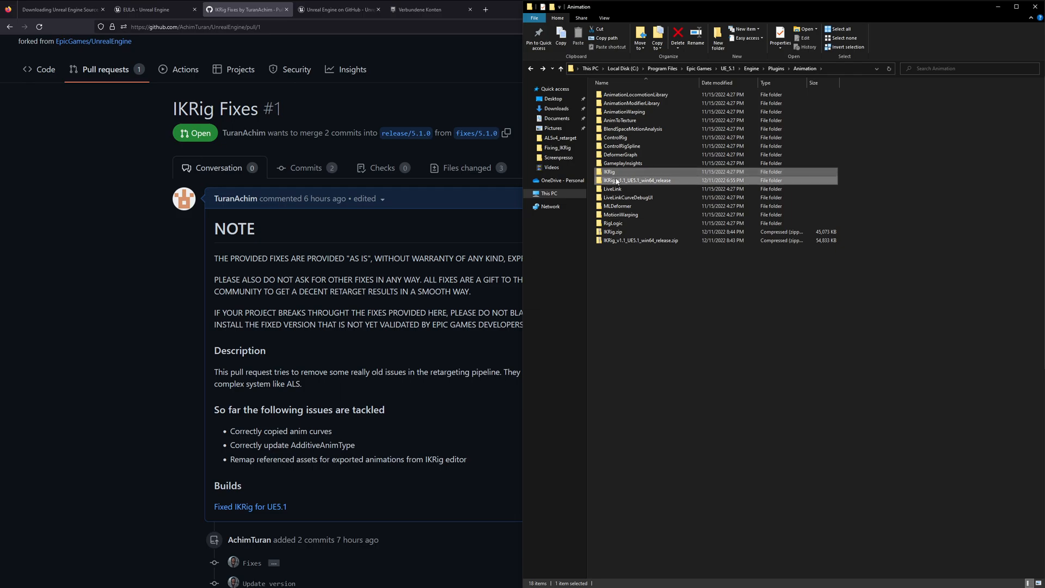
right_click(609, 173)
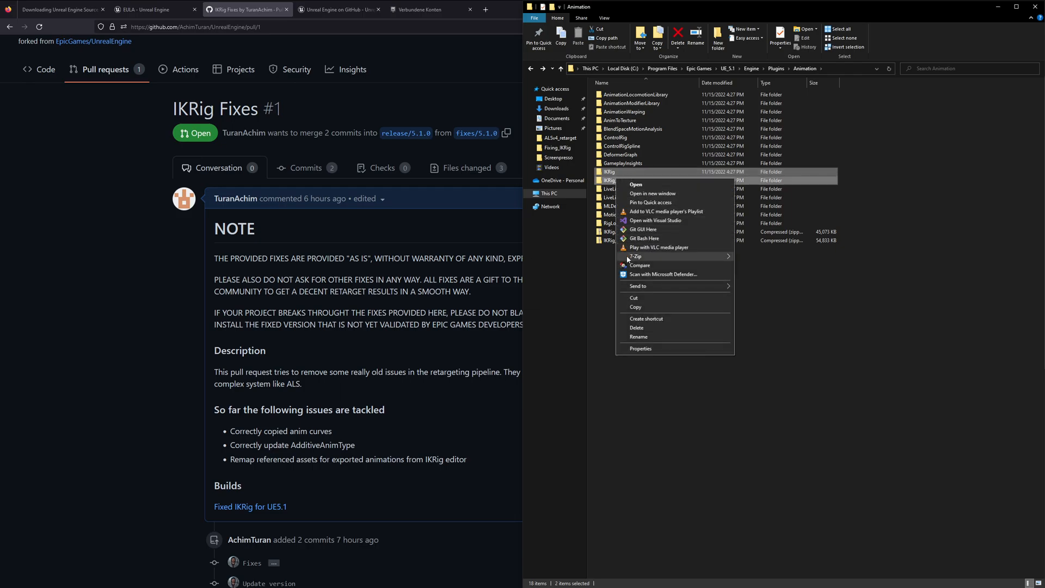
Step: Binary-compare the fixed release against the original IKRig folder and review the IKRetargetBatchOperation.cpp changes
click(639, 265)
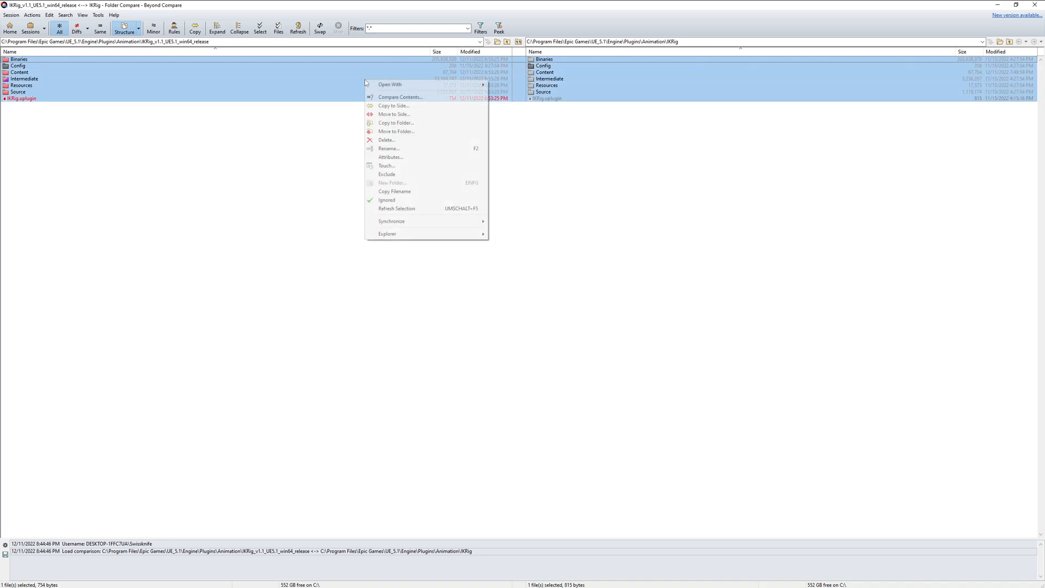
click(401, 97)
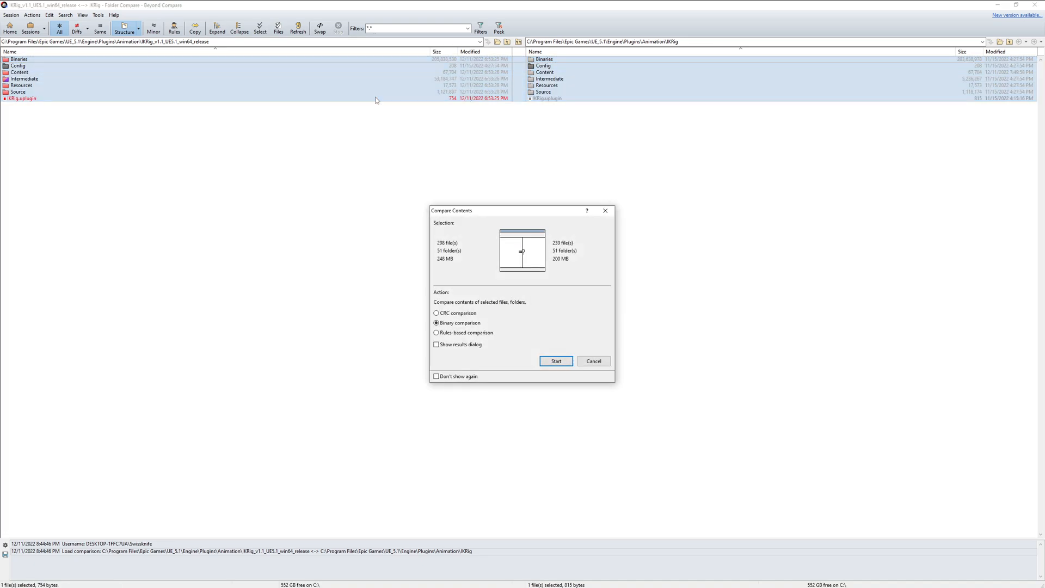
click(556, 360)
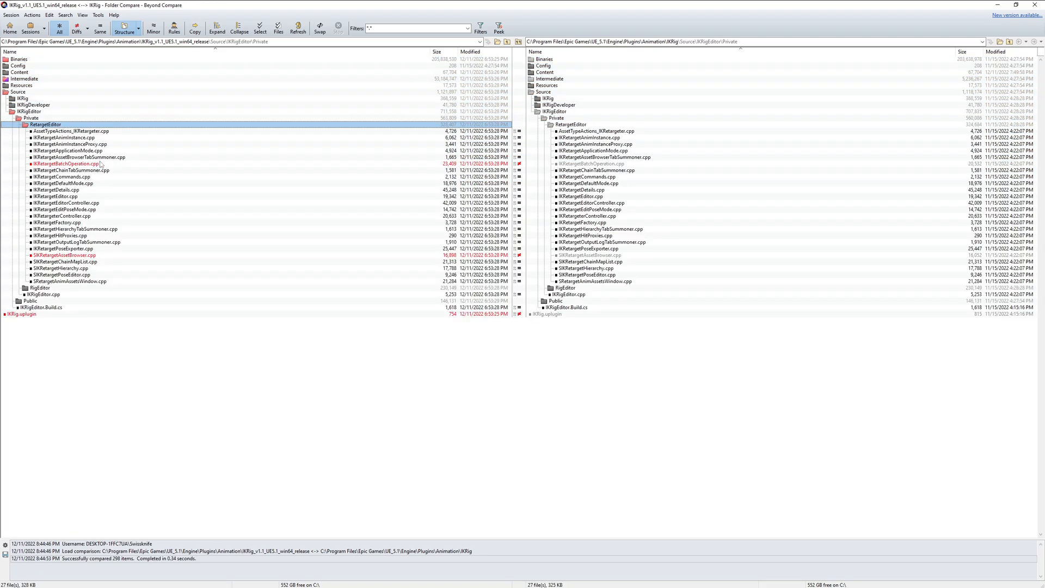
double_click(65, 163)
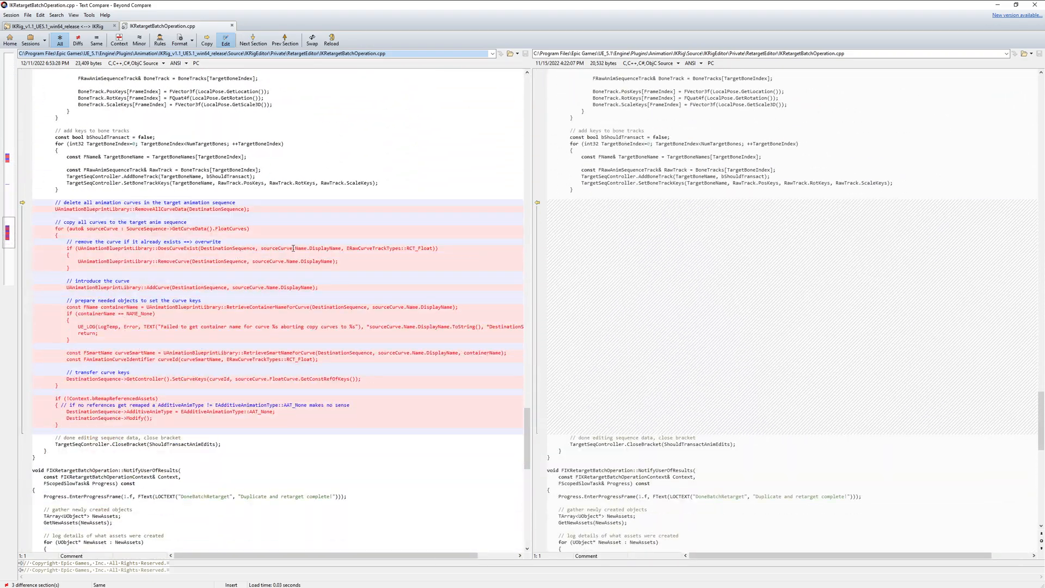
click(124, 27)
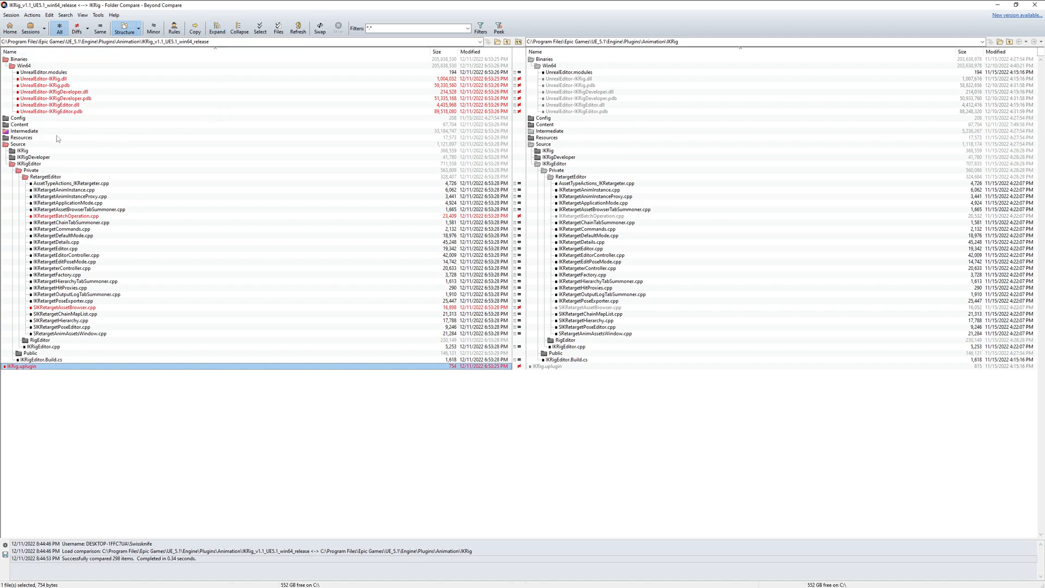
Step: Expand Intermediate > Win64 > Development to review differing build outputs, then close Beyond Compare
click(5, 131)
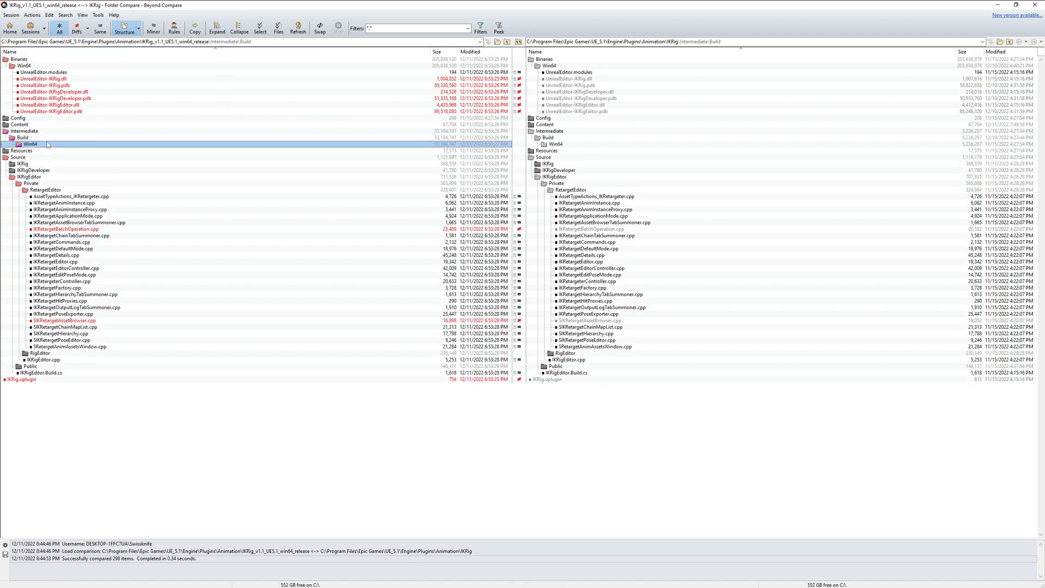
click(15, 143)
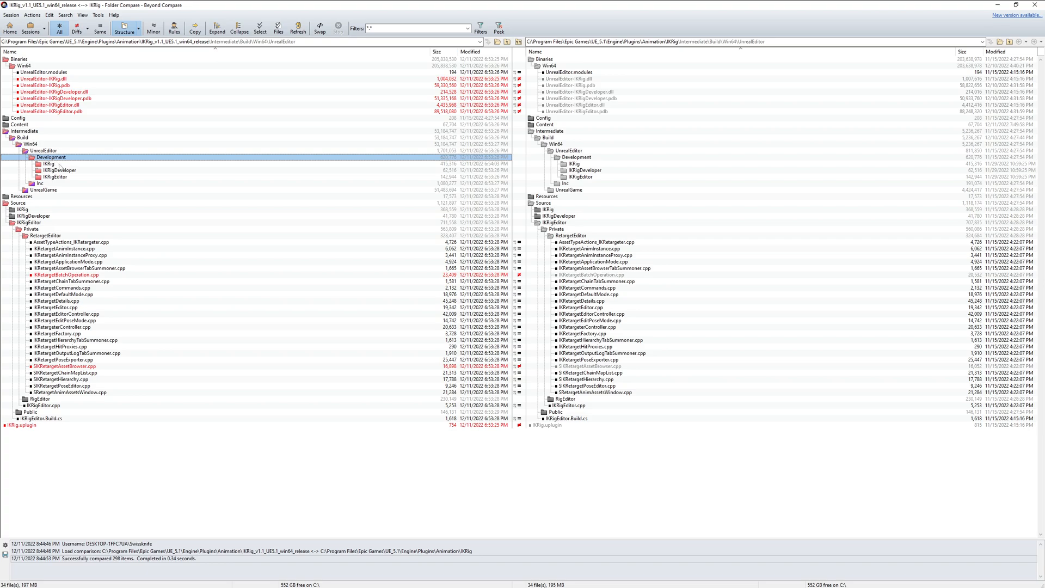
click(34, 156)
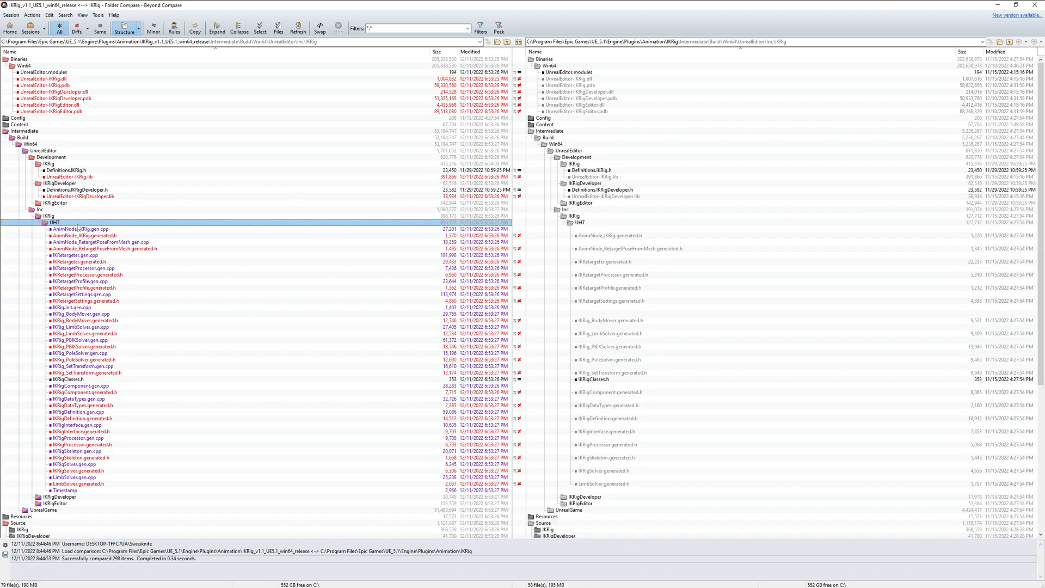
double_click(85, 235)
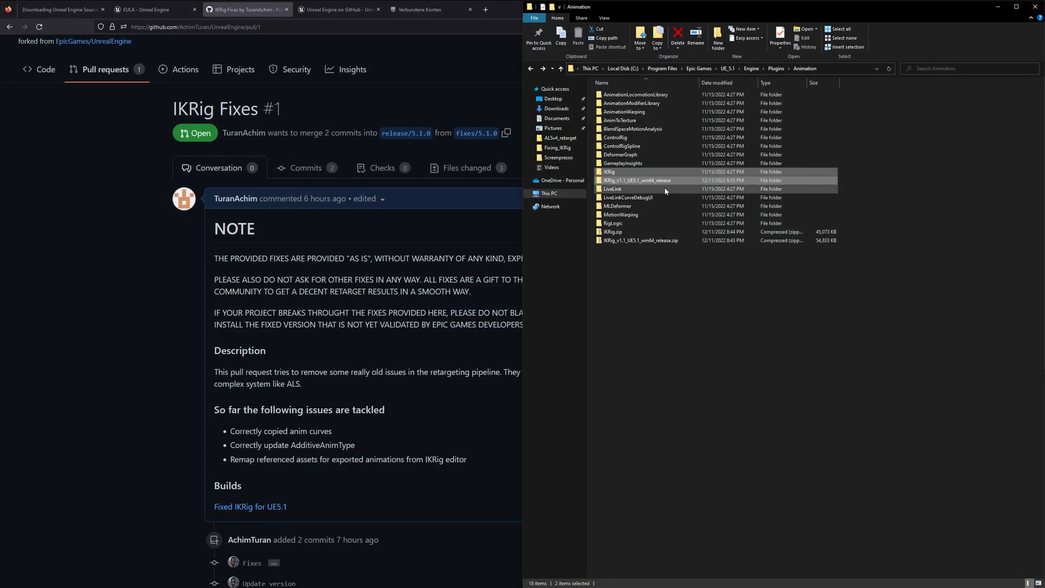
Step: Delete the old IKRig folder and rename IKRig_v1.1_UE5.1_win64_release to IKRig
click(612, 232)
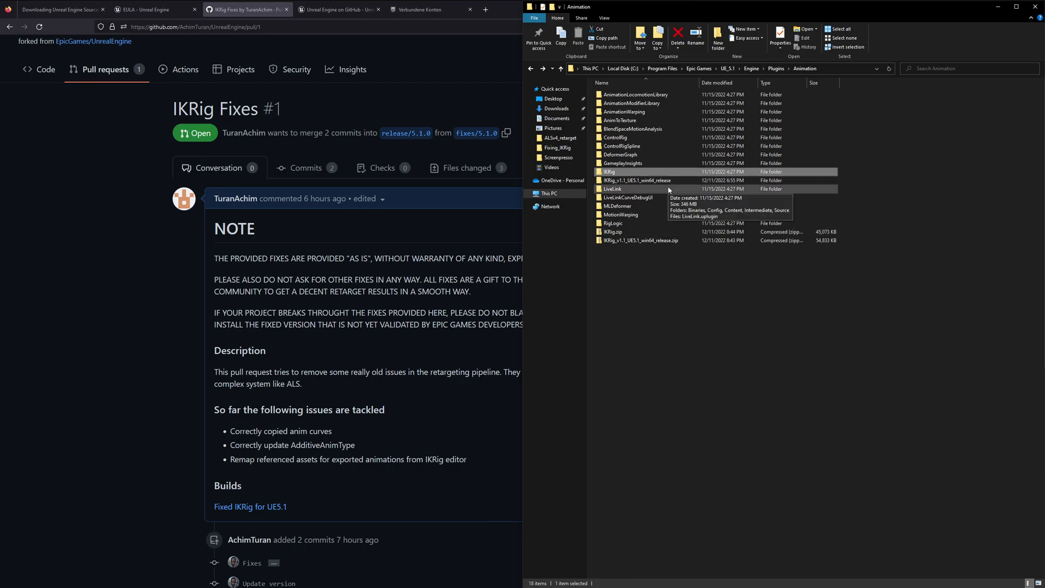
click(677, 36)
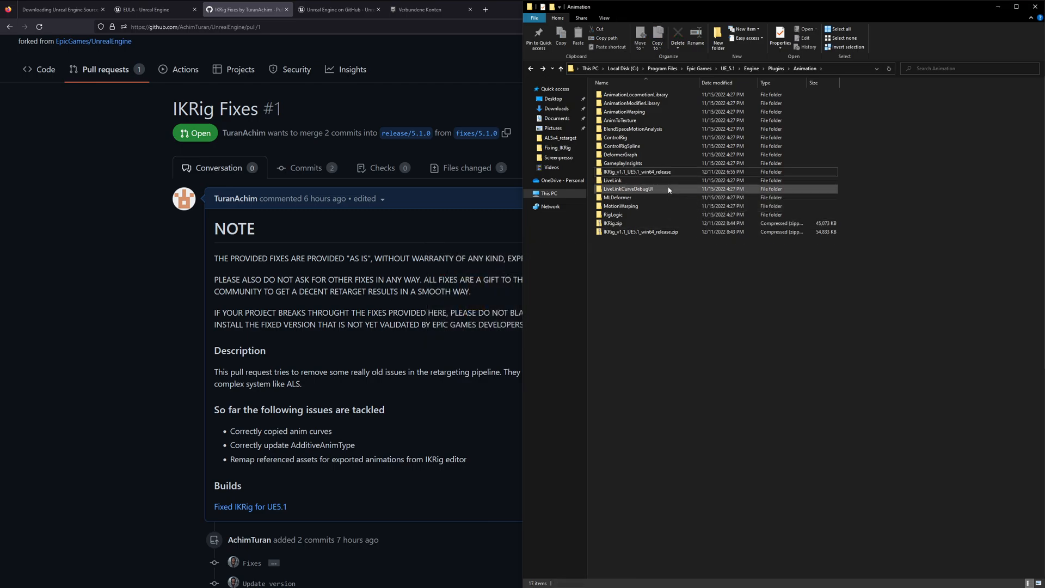
click(640, 172)
text(IKRig)
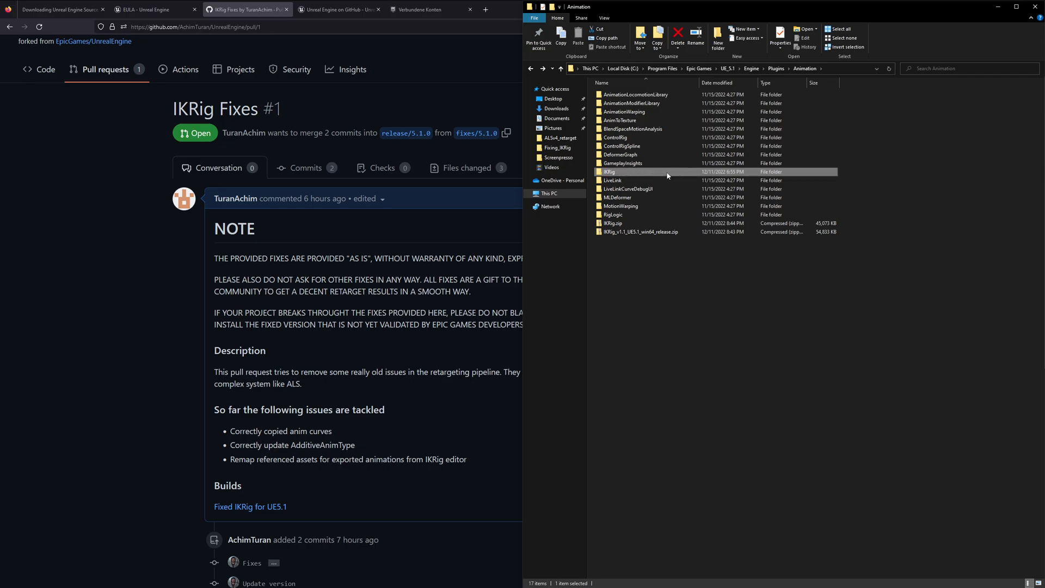
click(675, 287)
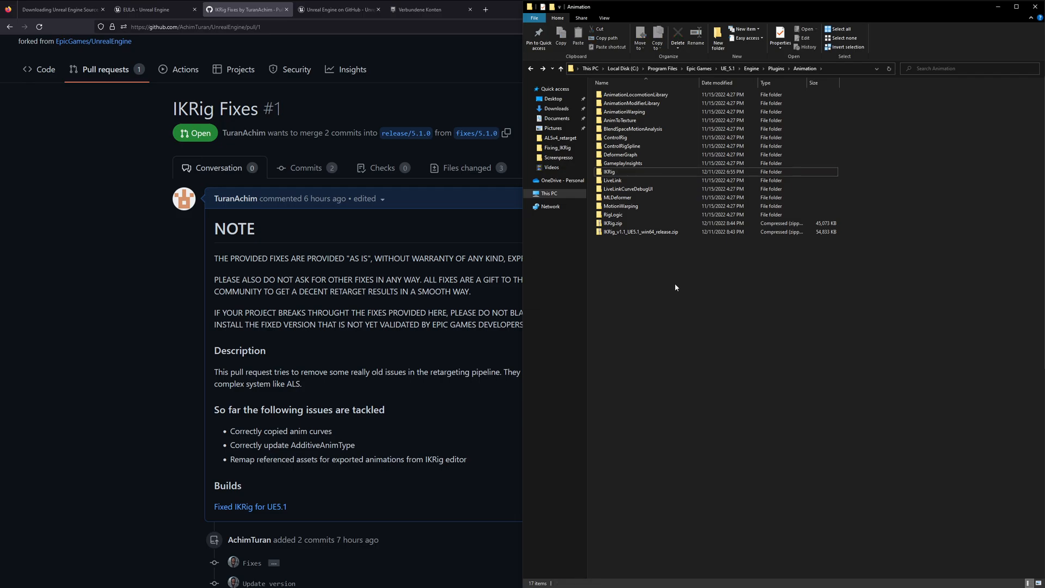
Step: Launch the ALSv4_retarget_cpp project in Unreal Engine 5.1
click(640, 231)
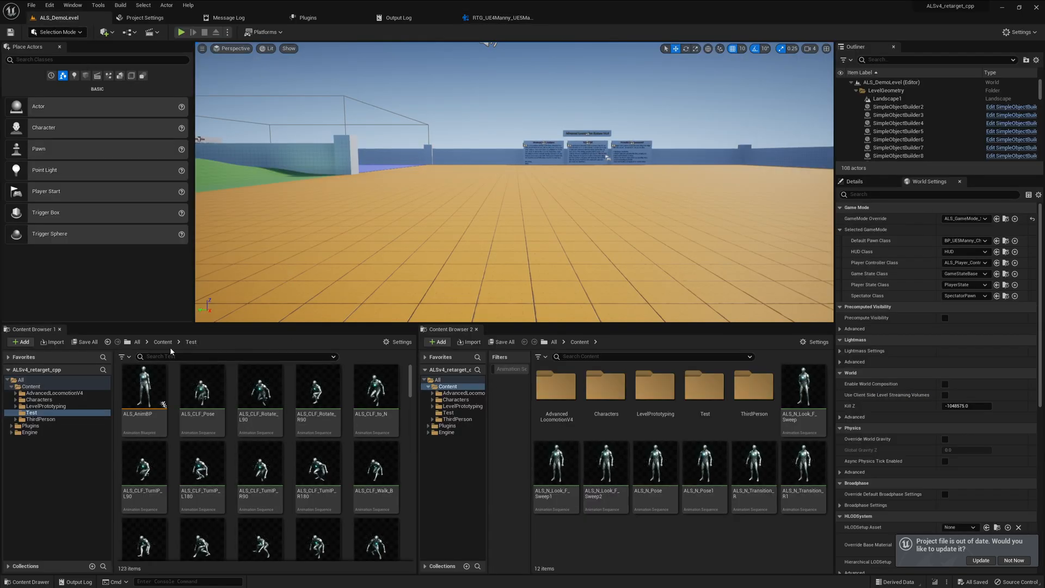
Step: Pick ALS_N_Look_F_Sweep in the Manny retargeter's Asset Browser and open Export Selected Animations
click(137, 341)
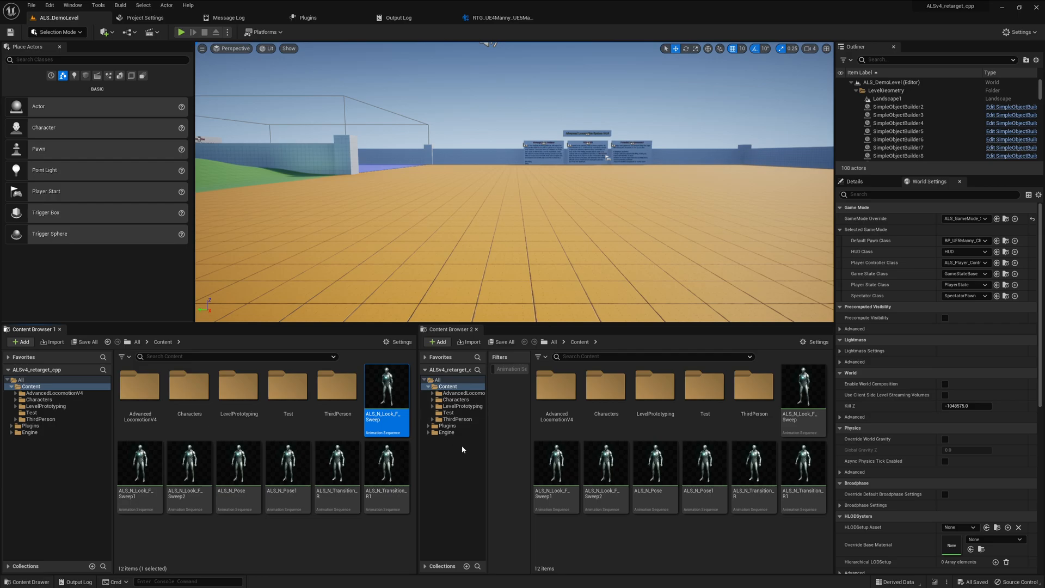
double_click(386, 415)
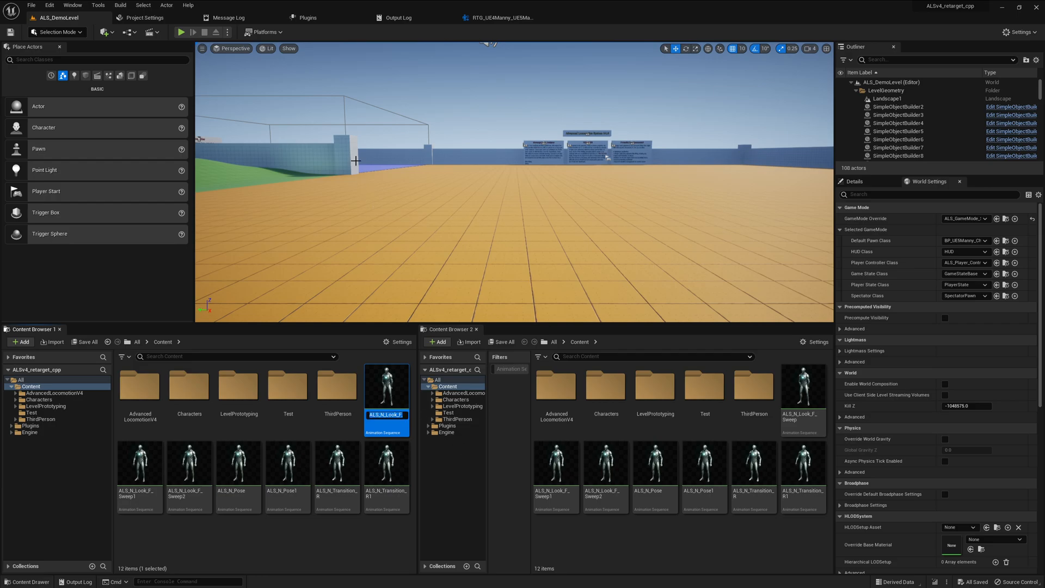
click(497, 17)
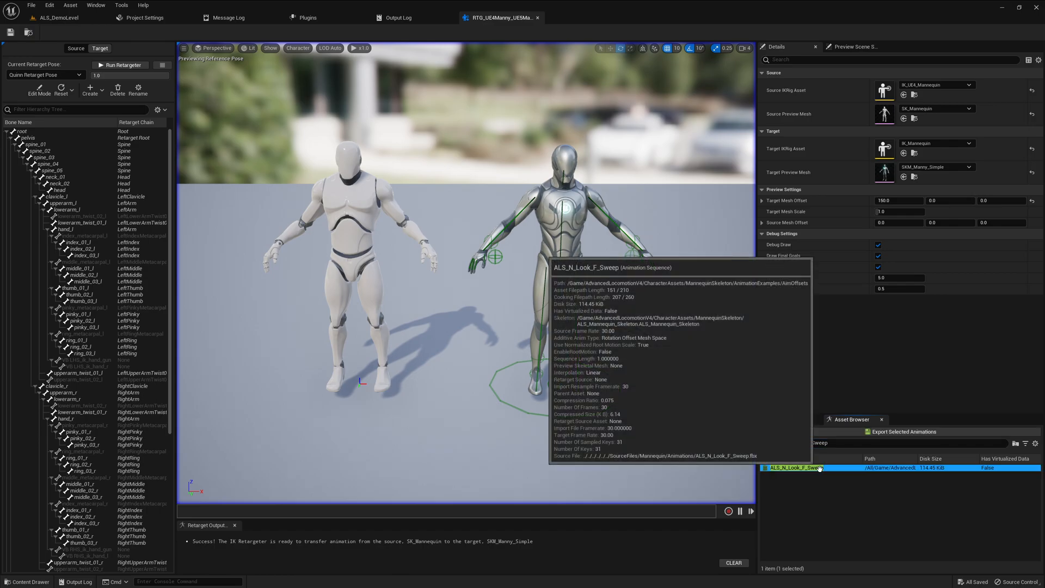
click(903, 432)
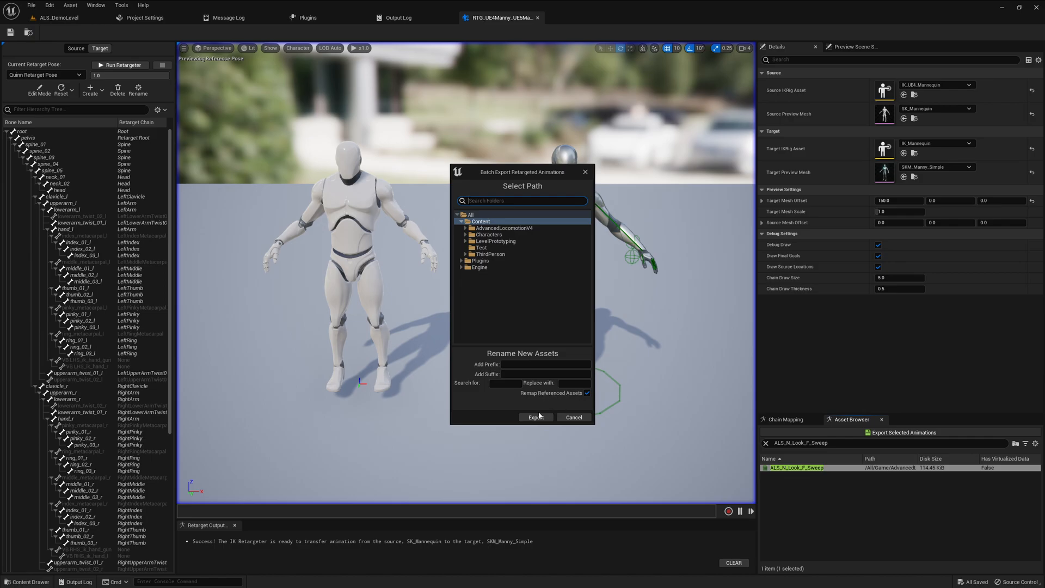
Step: Export ALS_N_Look_F_Sweep to Manny, then search 'additive' in ALS_N_Look_F_Sweep3's details
click(587, 393)
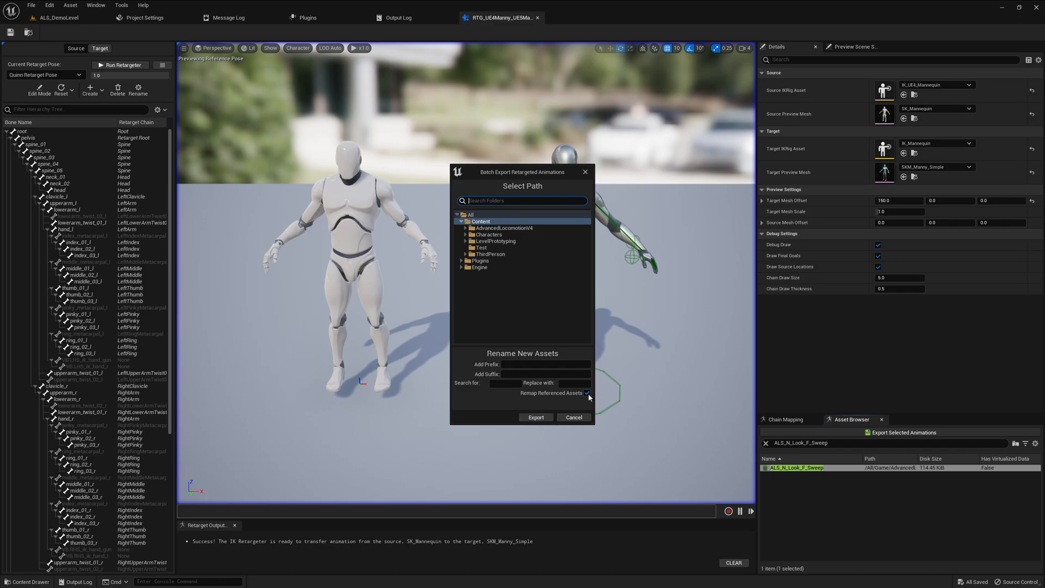
click(587, 392)
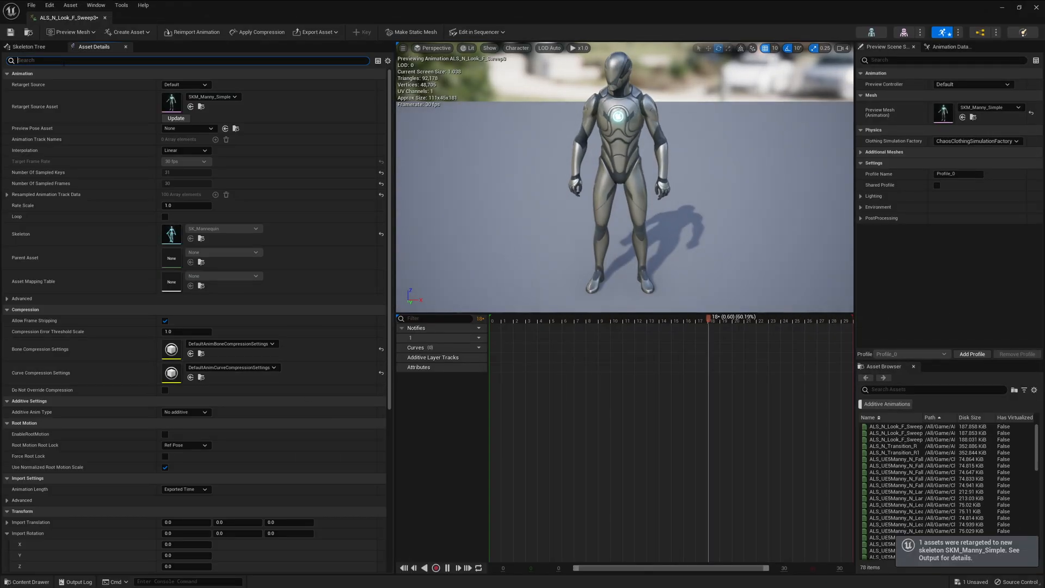
text(additi)
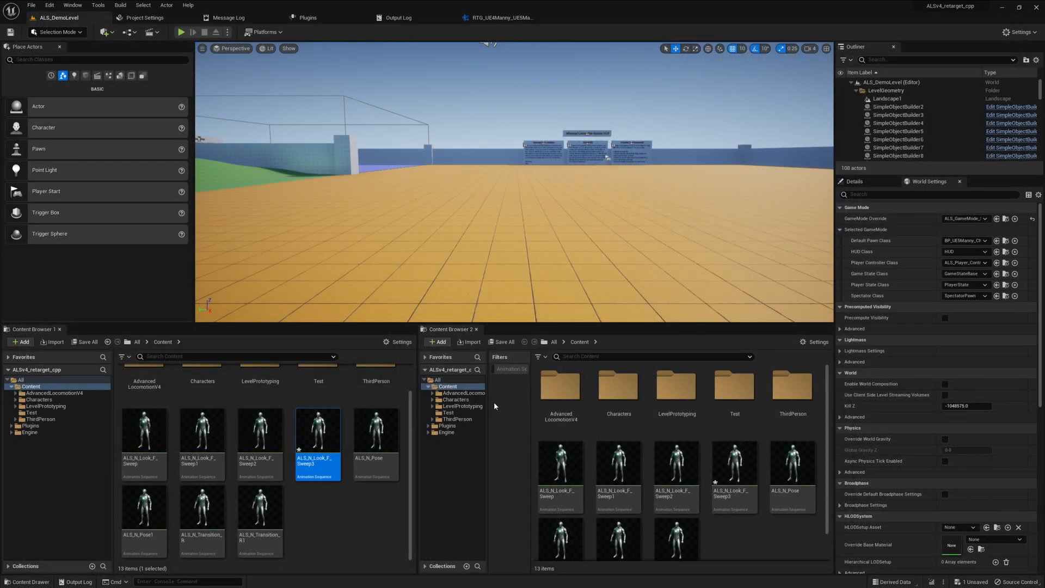
mouse_move(500, 17)
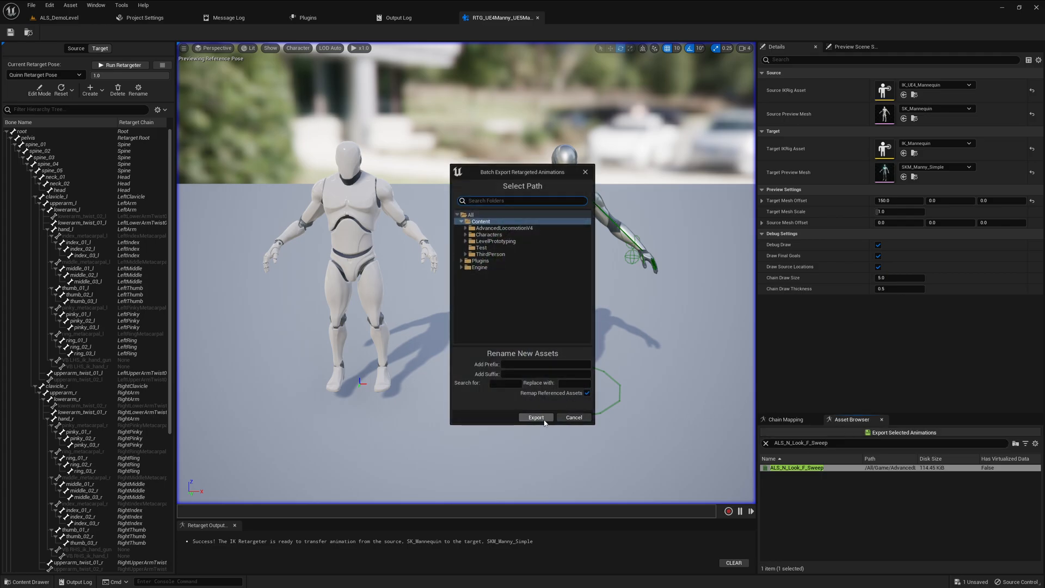
Step: Re-export Look_F_Sweep with referenced assets remapped and open the new ALS_N_Look_F_Sweep4
click(536, 417)
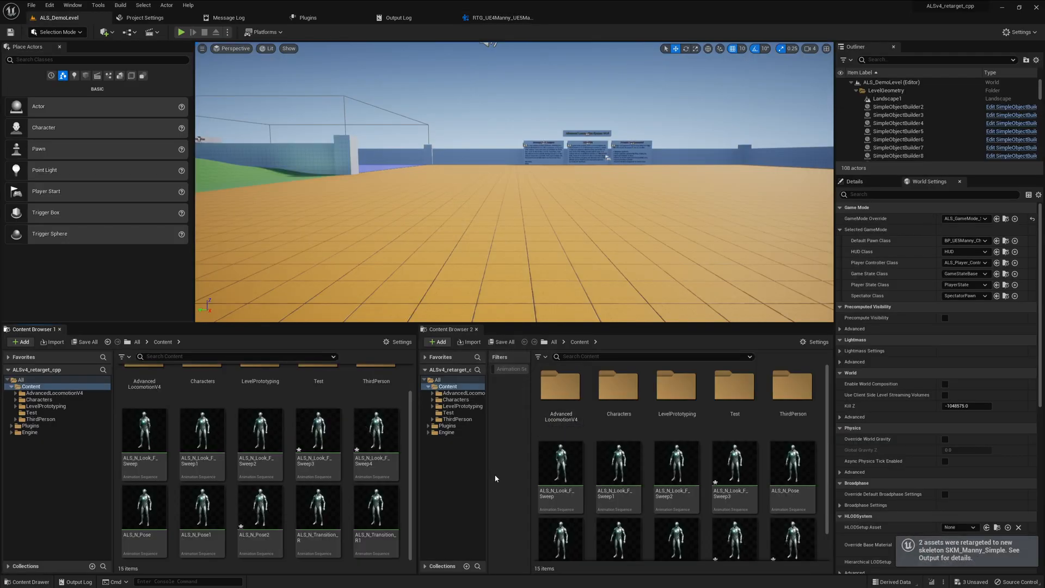
click(376, 430)
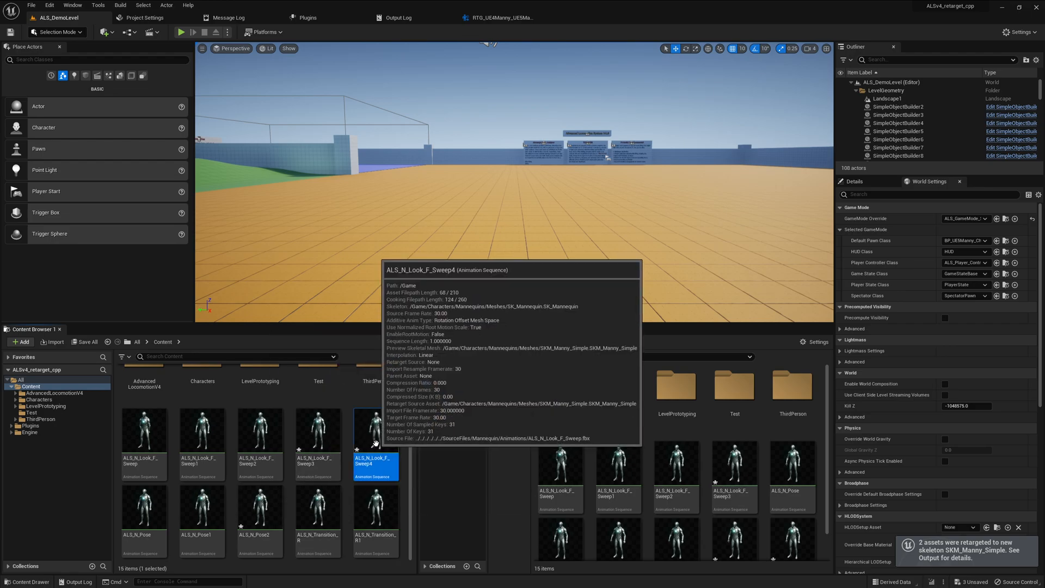
double_click(375, 428)
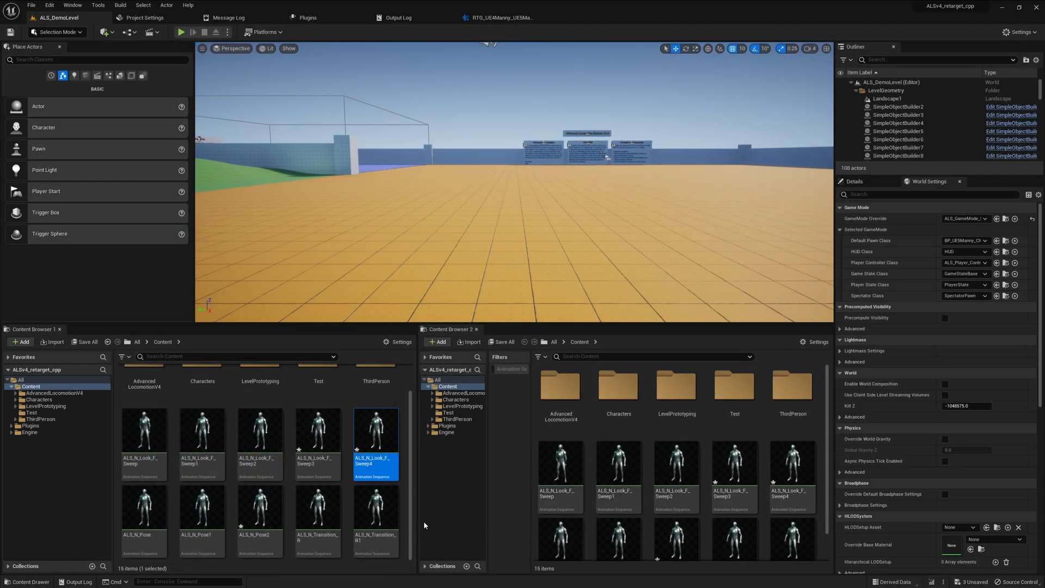
mouse_move(143, 430)
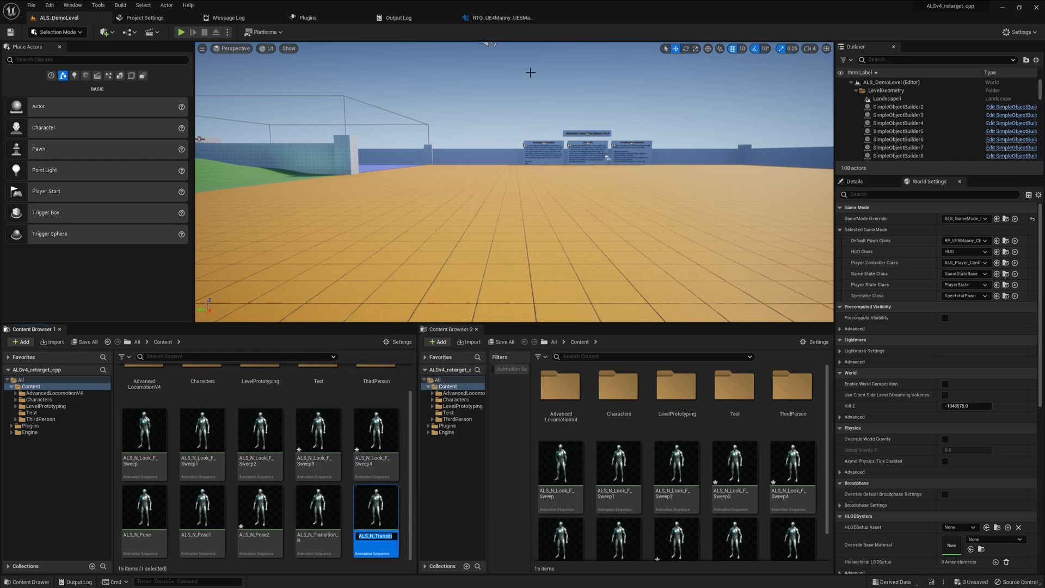
Step: Batch-export ALS_N_Transition_R retargeted to Manny from the retargeter
click(495, 17)
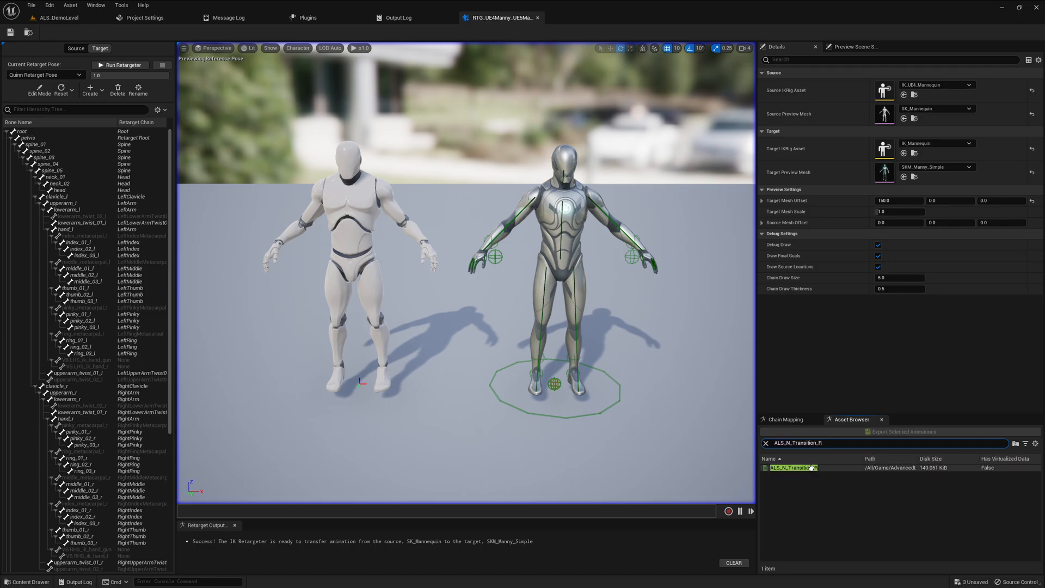
click(886, 431)
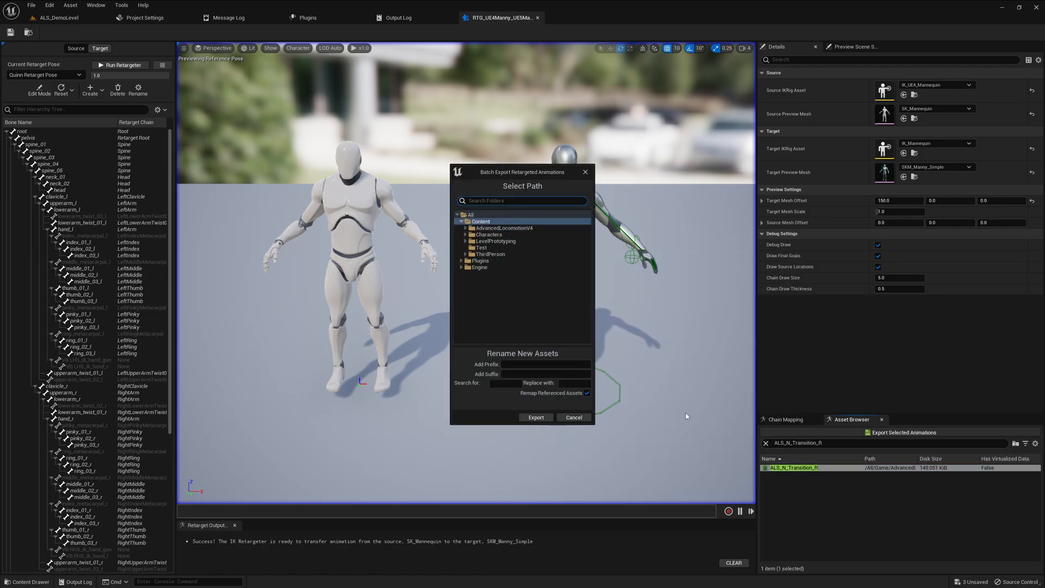
mouse_move(556, 401)
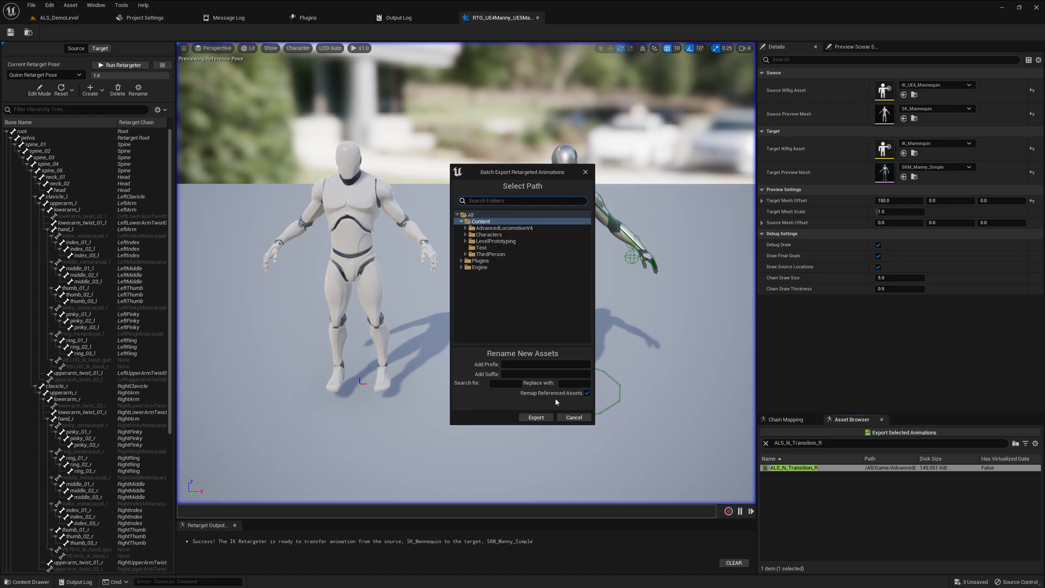
click(535, 418)
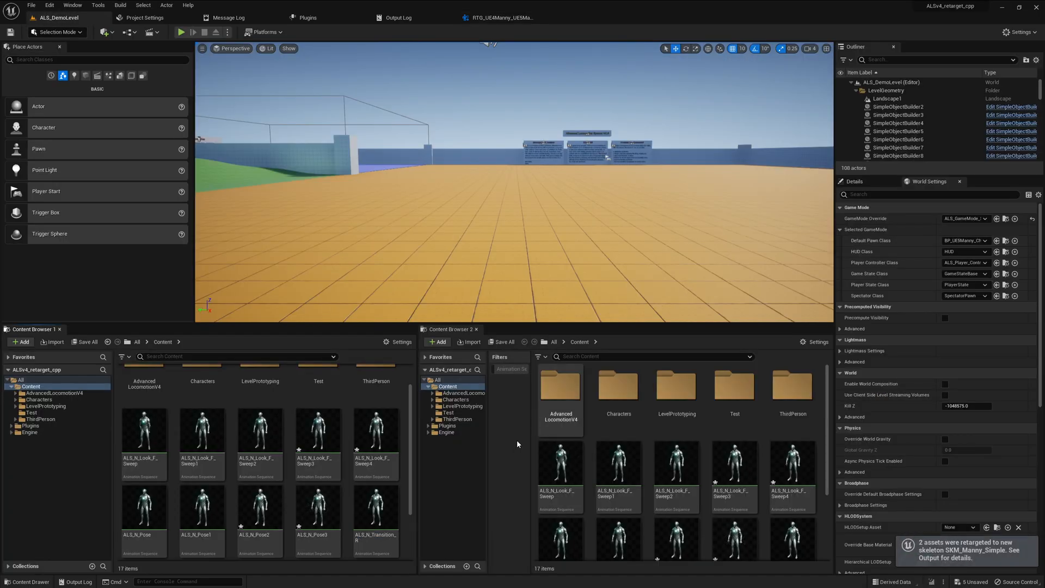
Step: Open the new ALS_N_Transition_R2 animation in the Animation Sequence editor
scroll(down, 3)
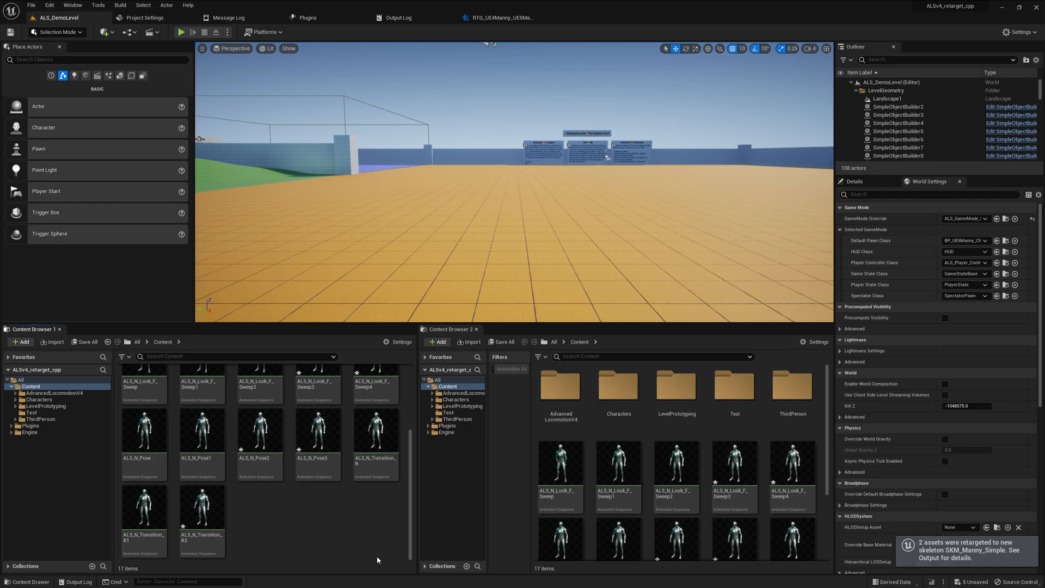
mouse_move(201, 503)
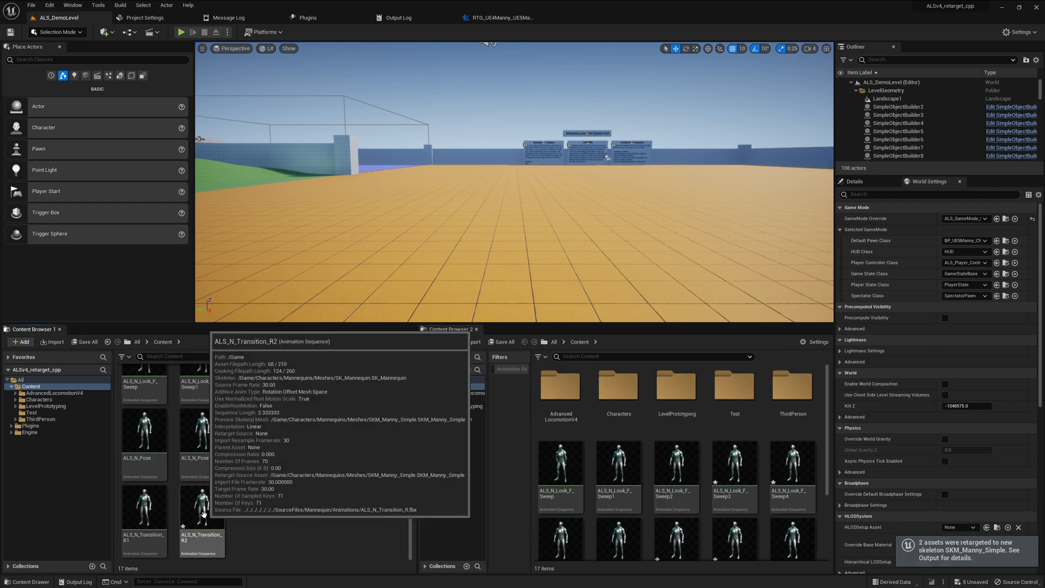
double_click(201, 507)
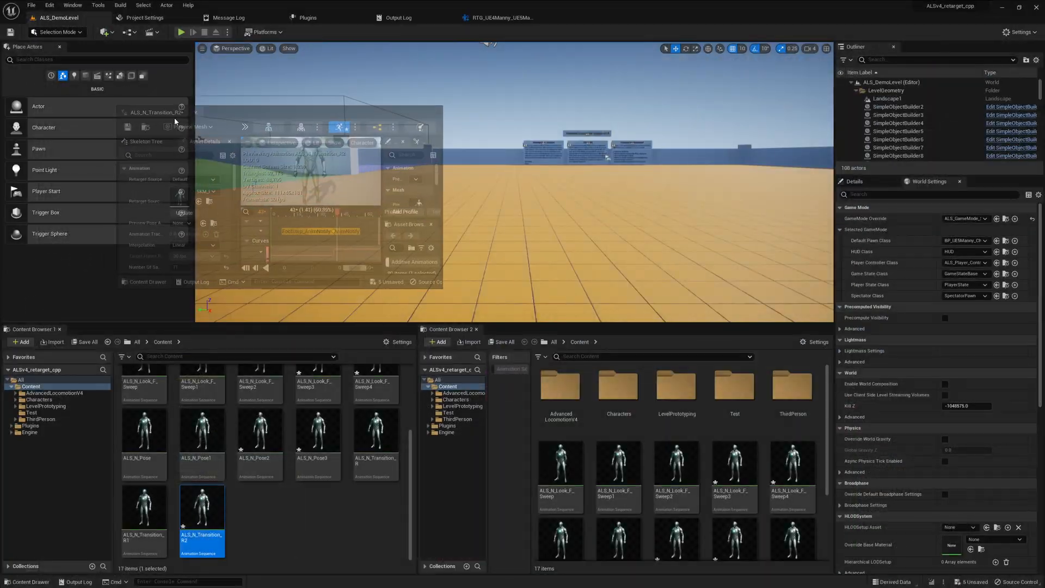
double_click(201, 506)
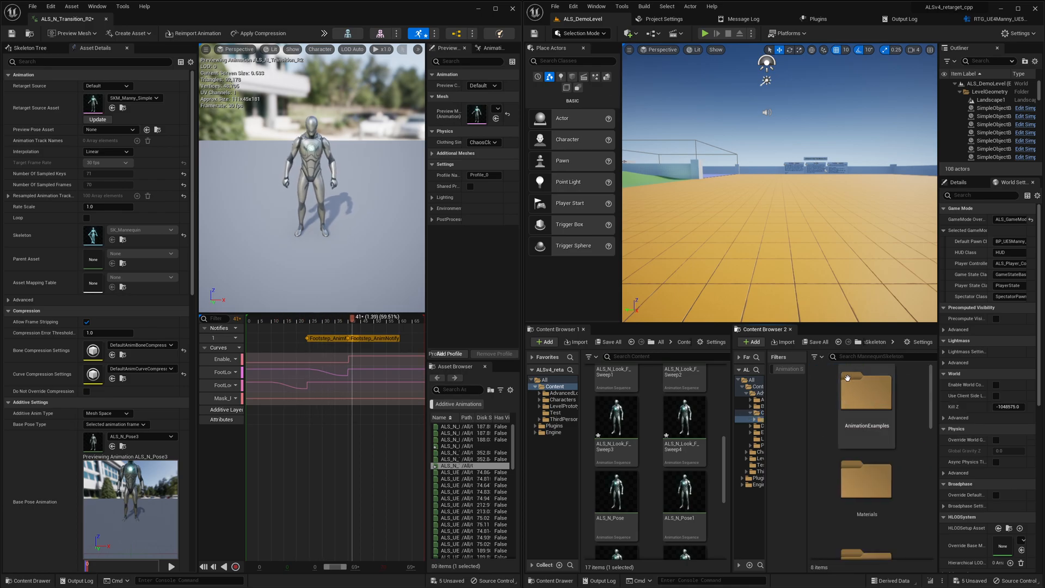
Step: Search 'tran' in the second content browser and open a transition animation
text(transition)
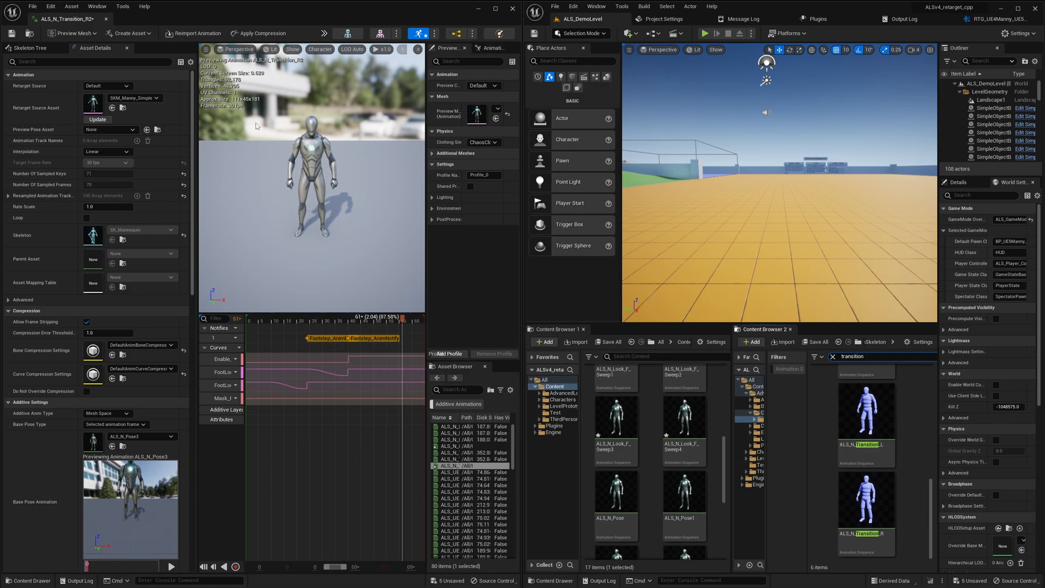
double_click(865, 512)
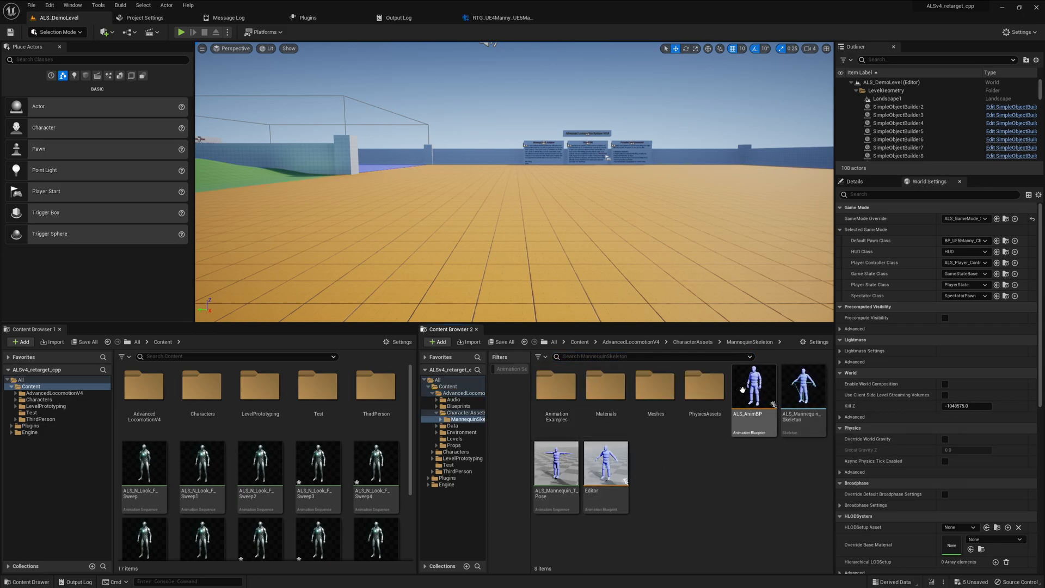
Step: Duplicate and retarget ALS_AnimBP with RTG_UE4Manny_UE5Manny into a new Test2 folder
right_click(754, 390)
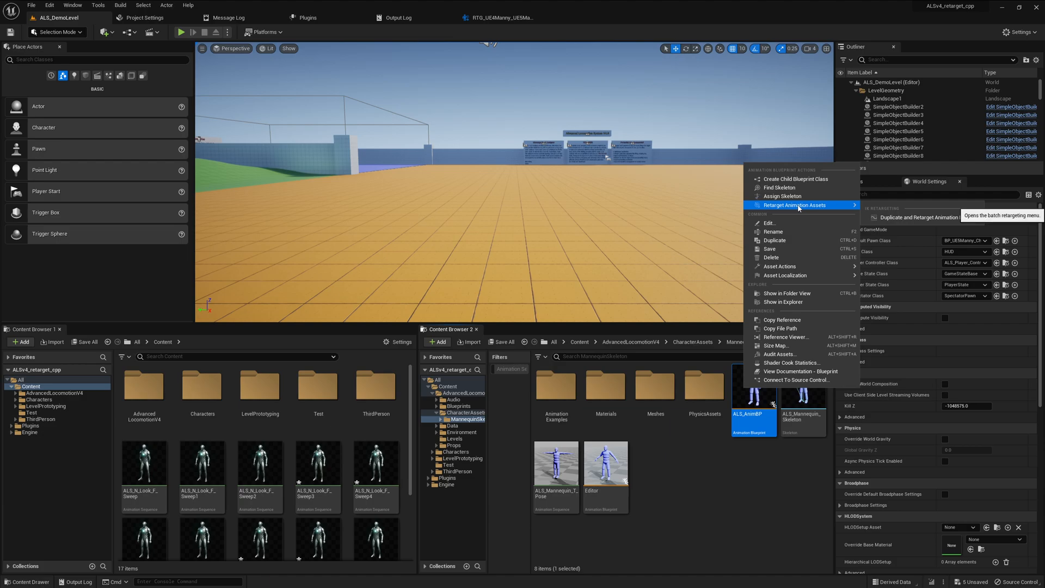
click(905, 217)
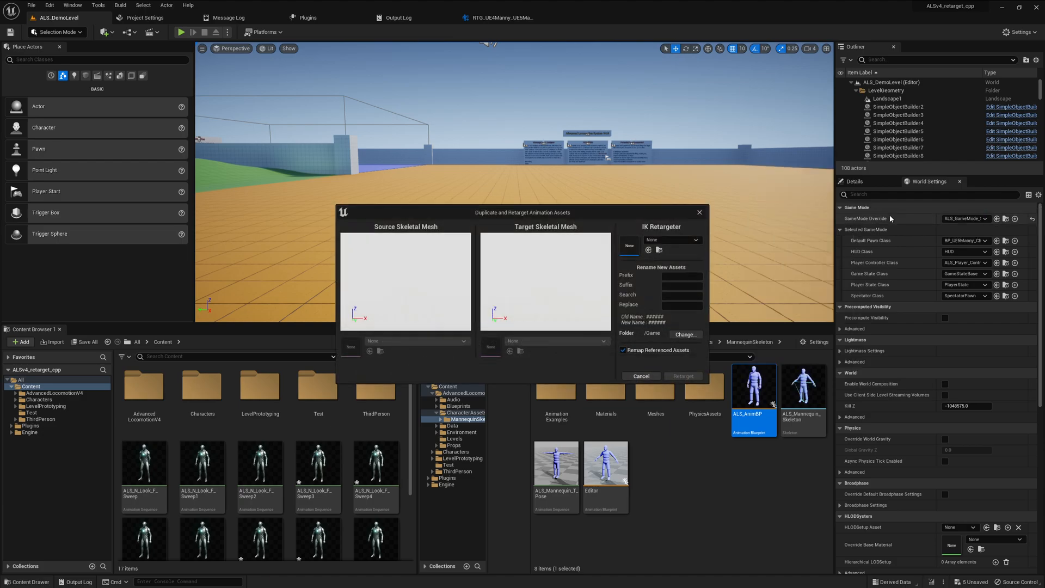
click(695, 239)
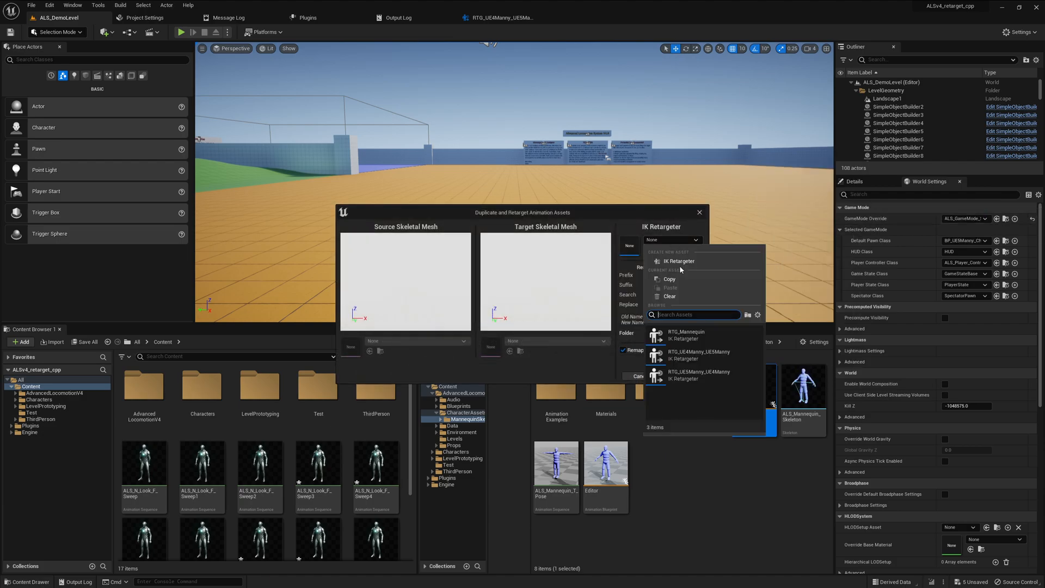
click(699, 354)
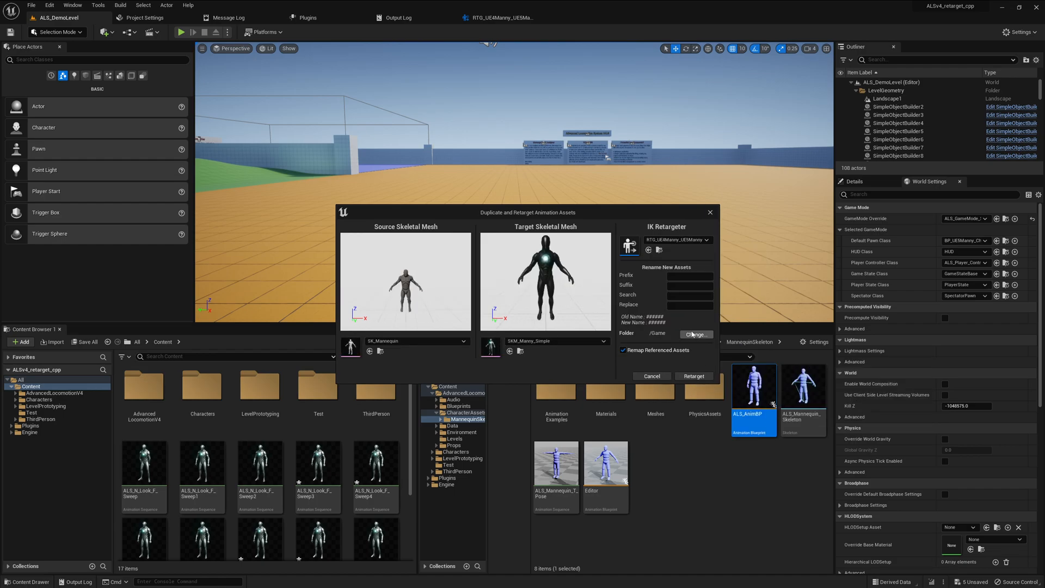
click(696, 334)
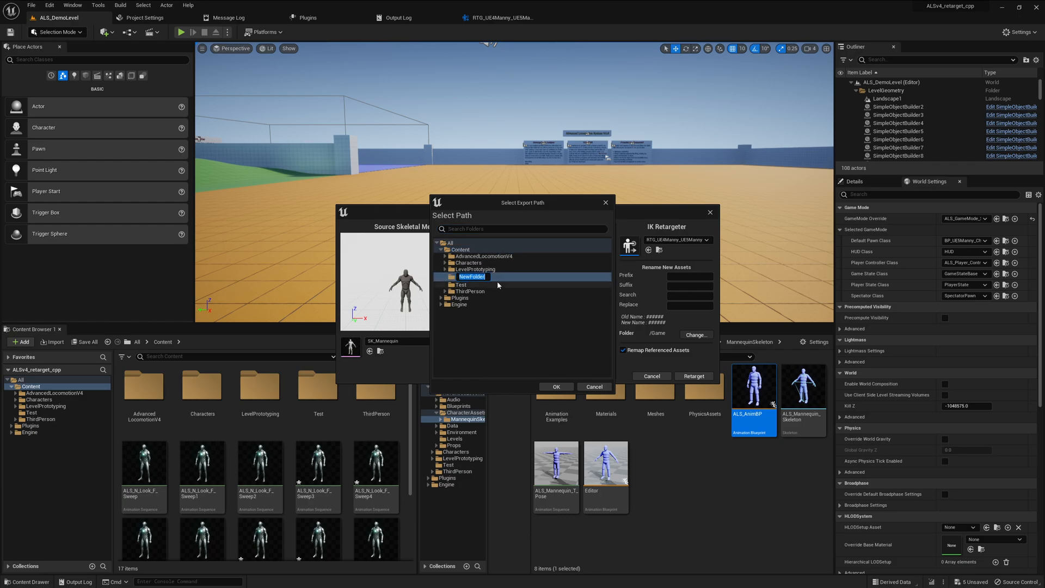
text(Test2)
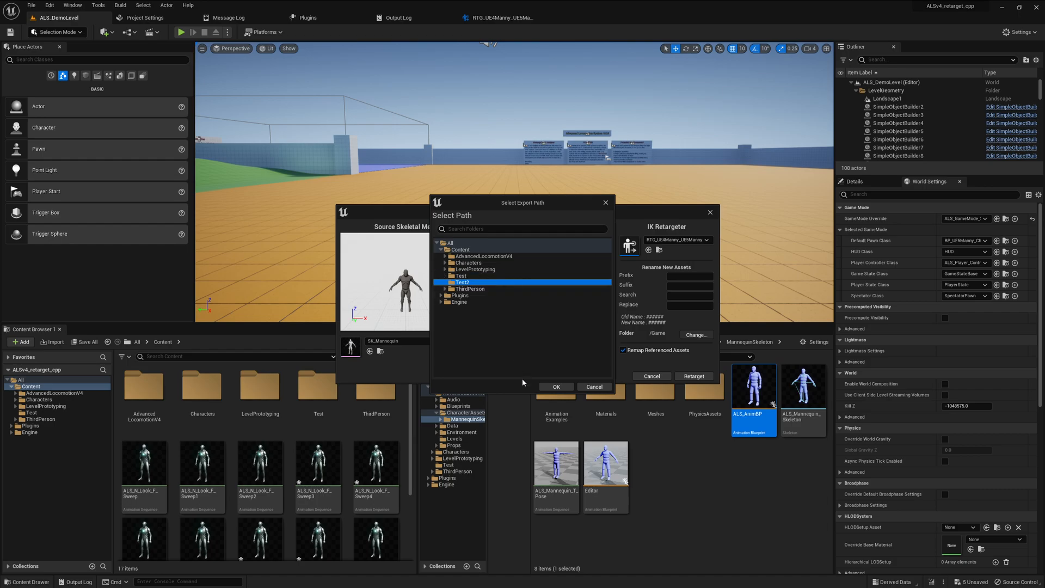
click(556, 387)
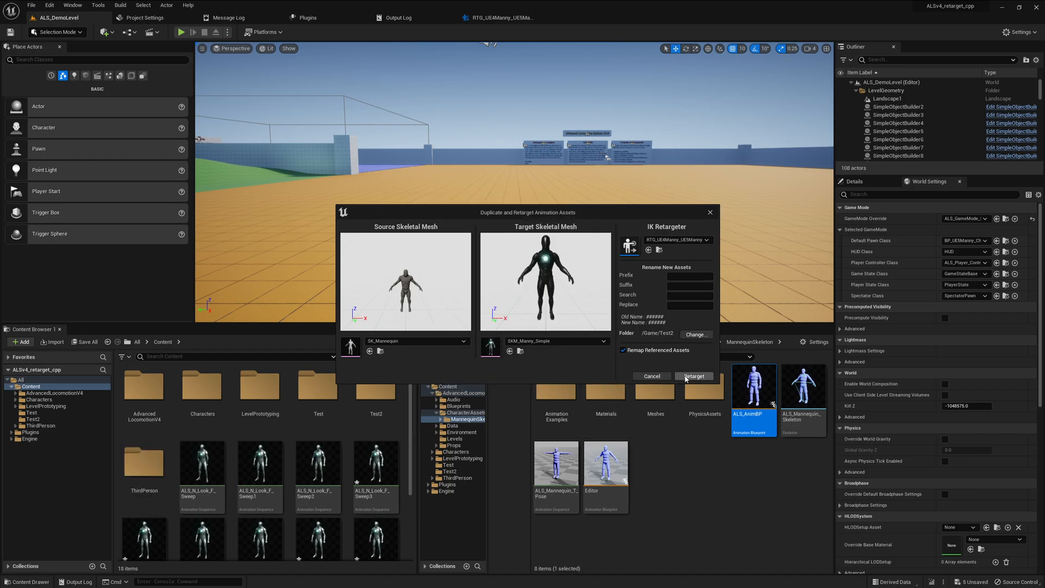
click(693, 376)
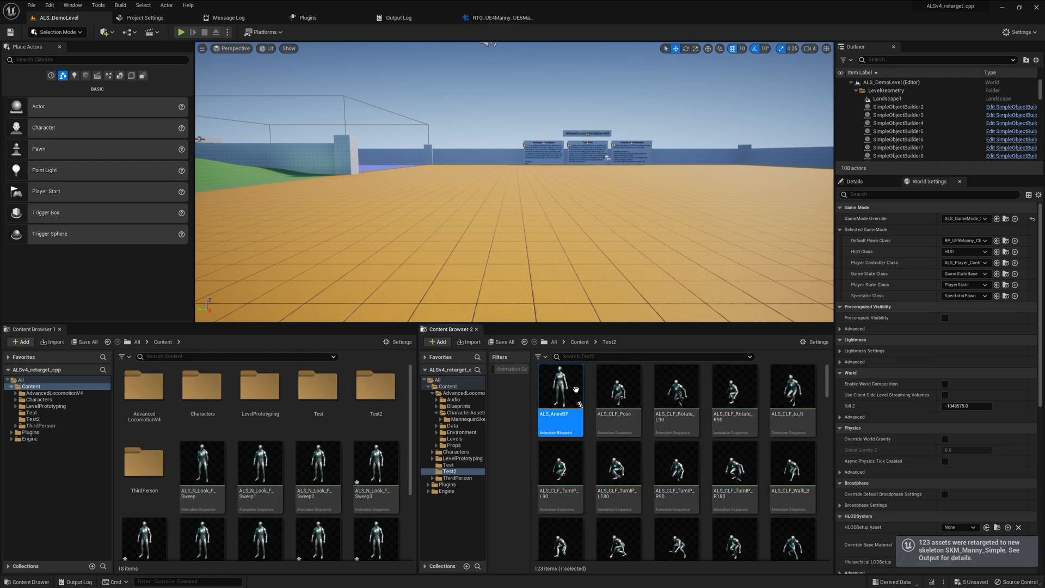
Step: Open BP_UE5Manny_Character from Mannequins/Blueprints to check its Anim Class, then close it
click(318, 387)
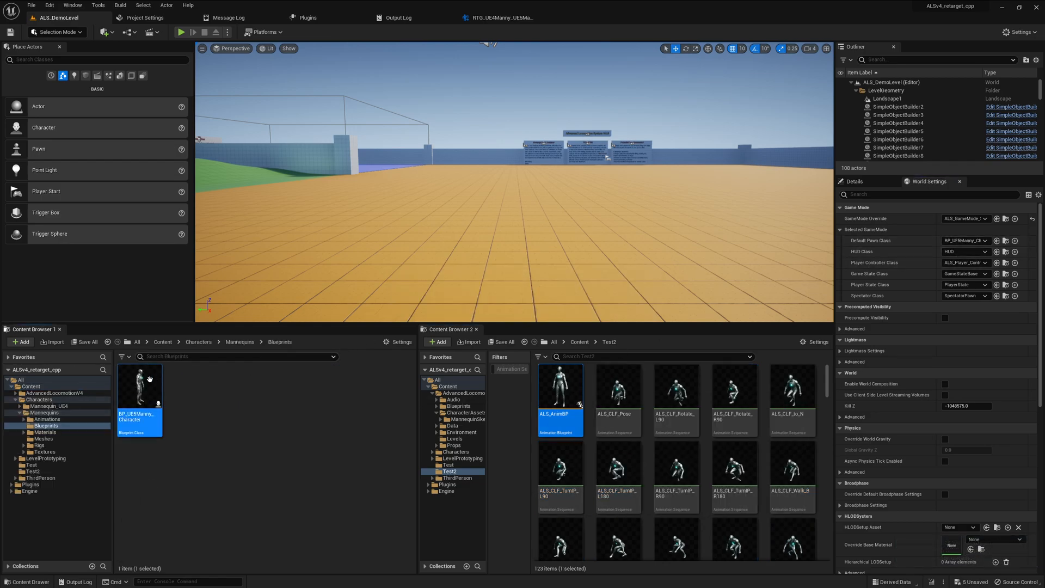
double_click(139, 386)
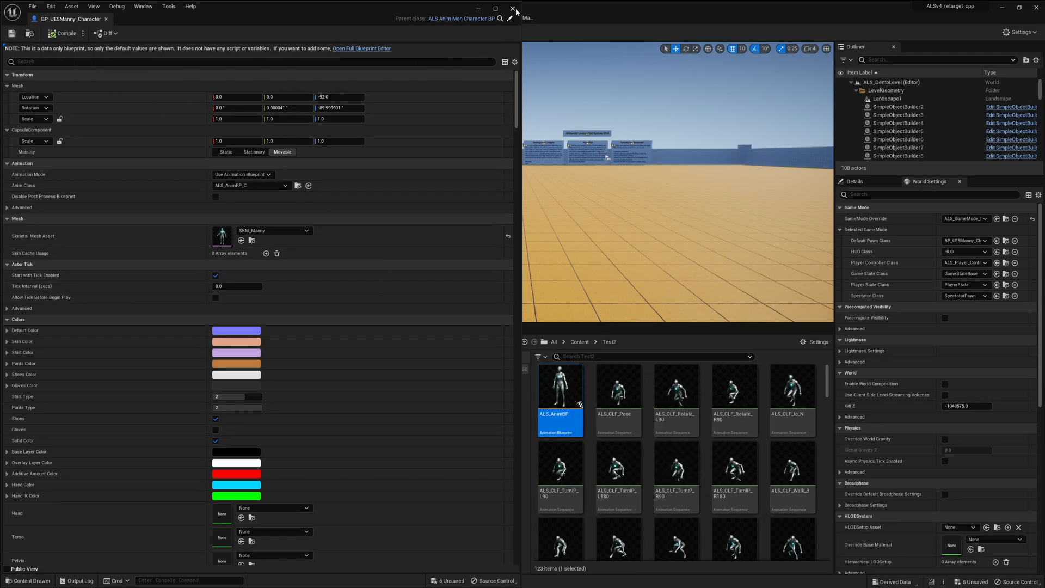
click(513, 8)
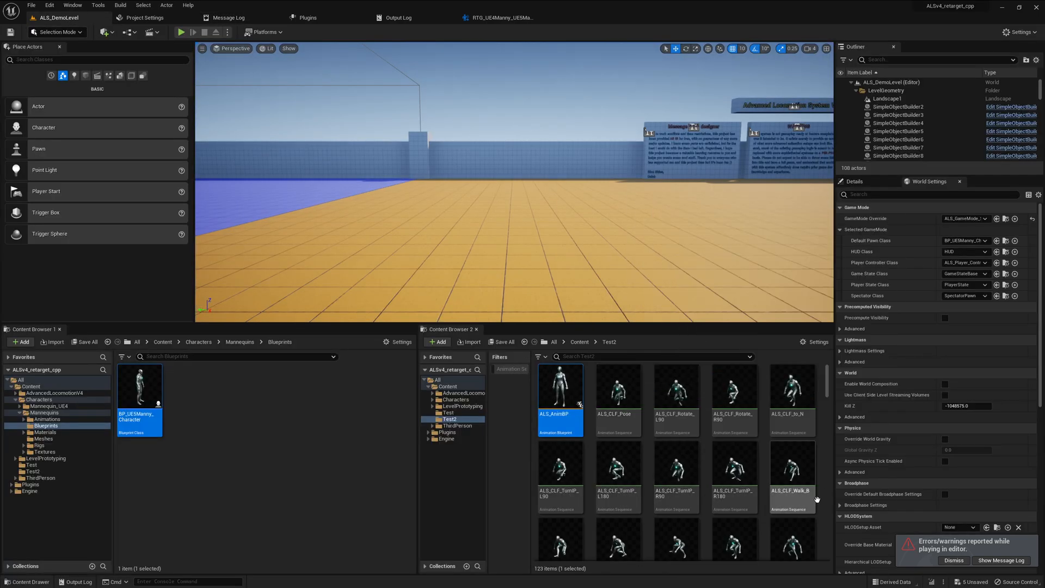
click(733, 387)
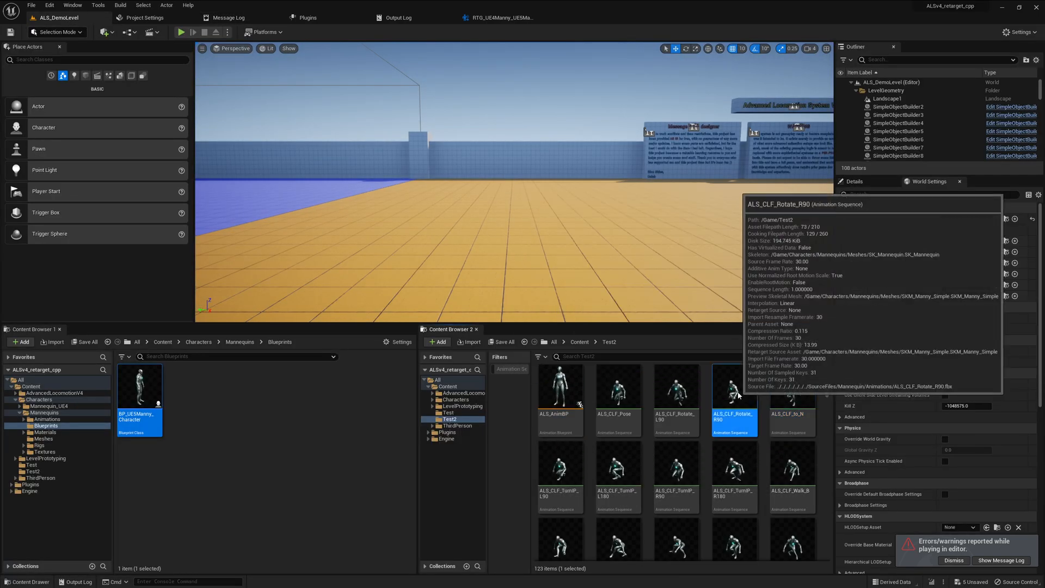
double_click(733, 389)
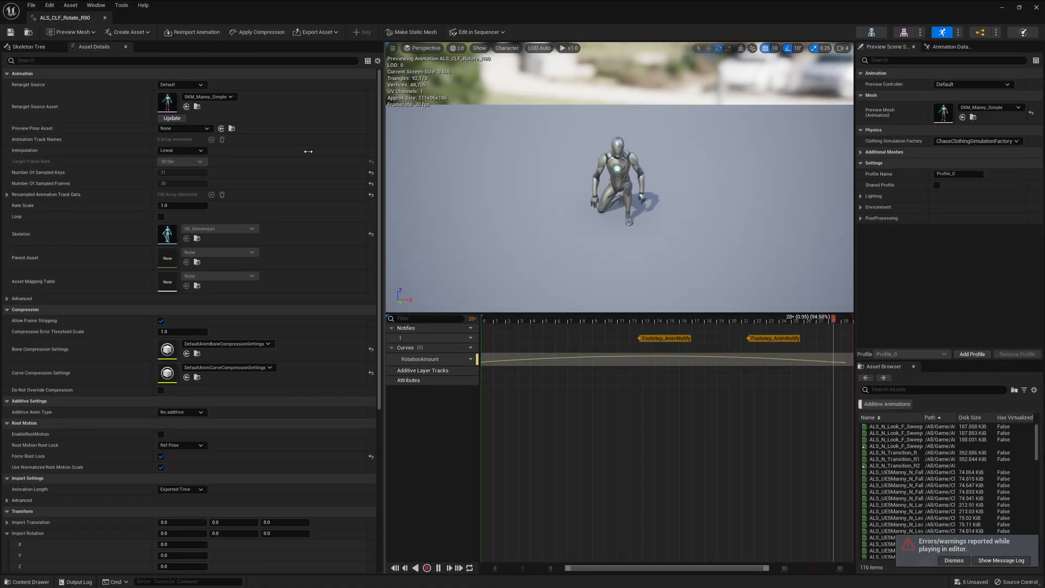
click(277, 47)
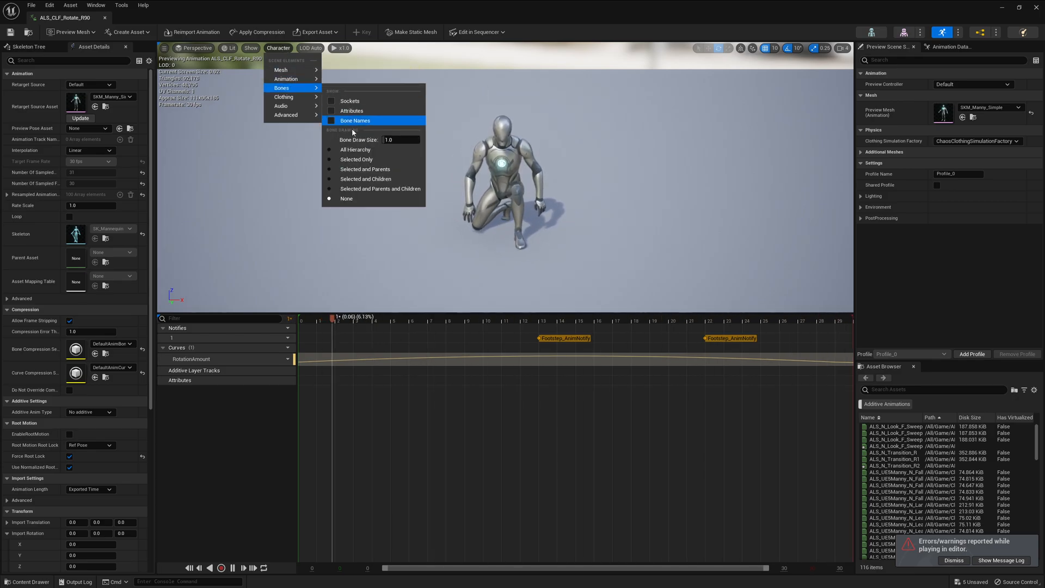
click(354, 120)
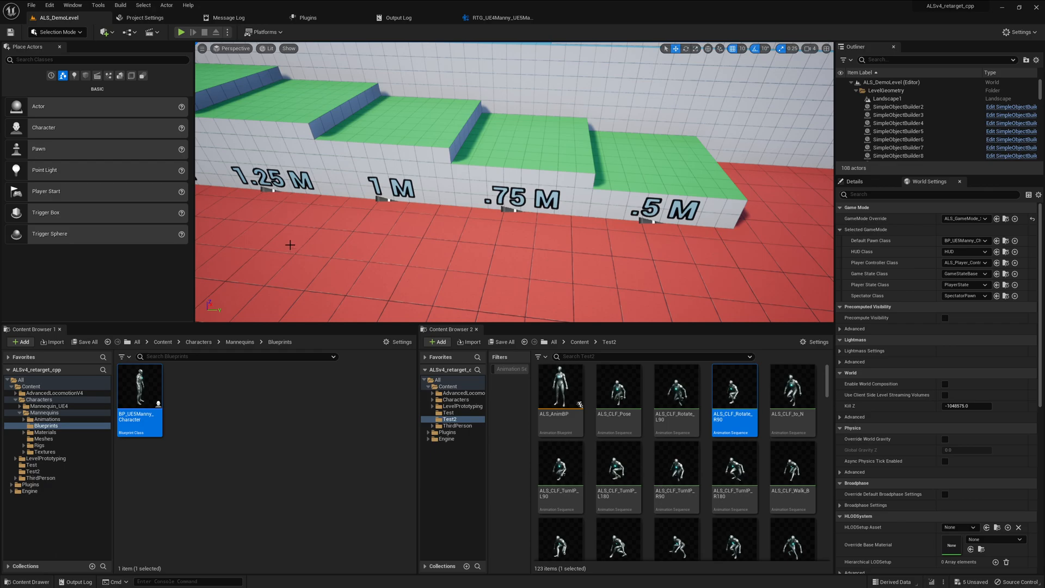
Step: Start a Play in Editor session of the demo level from the toolbar
click(226, 32)
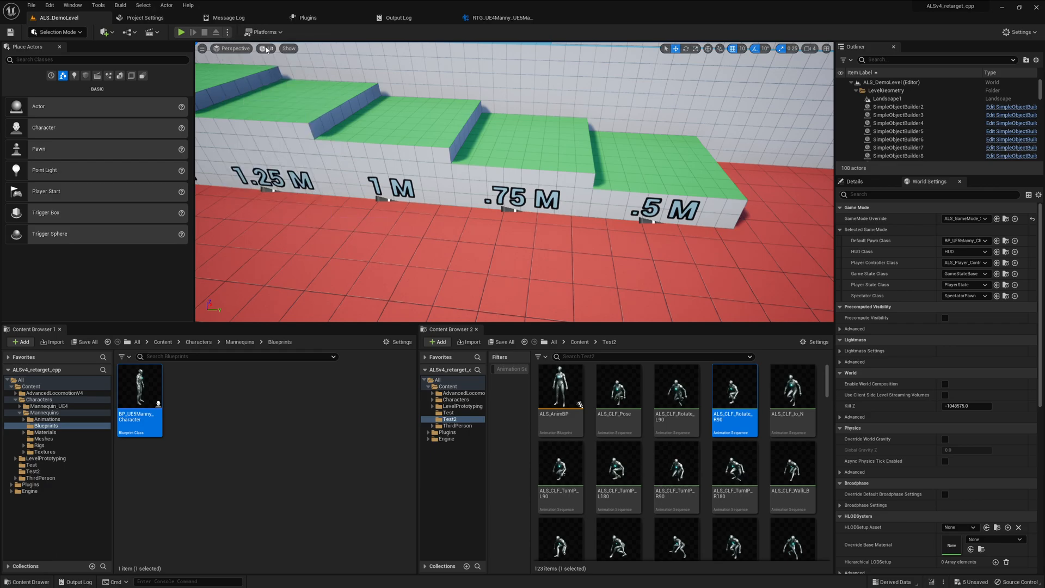
click(181, 32)
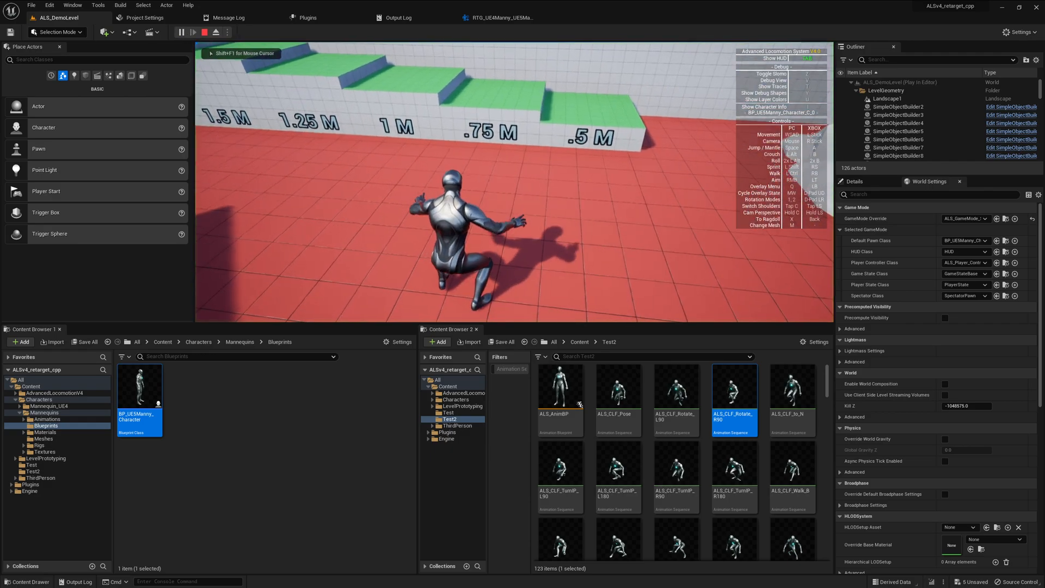